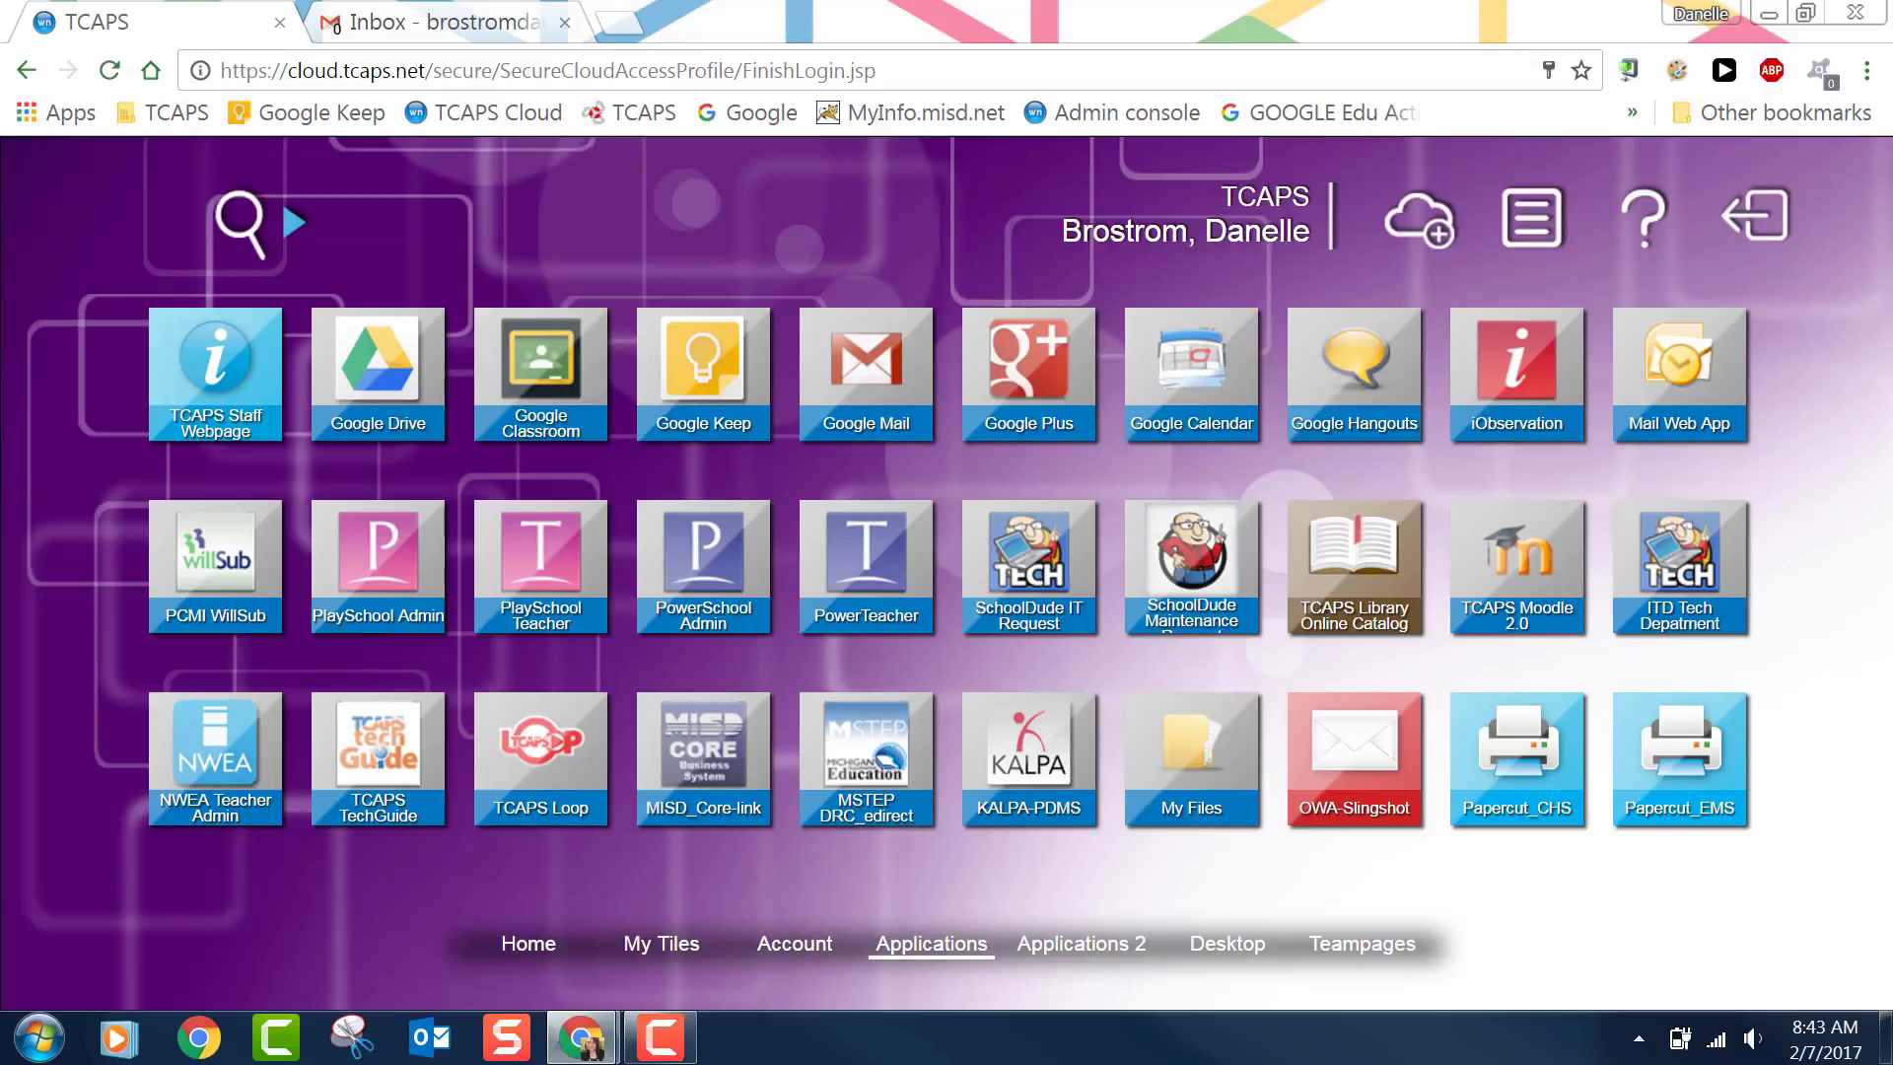
pyautogui.moveTo(853, 403)
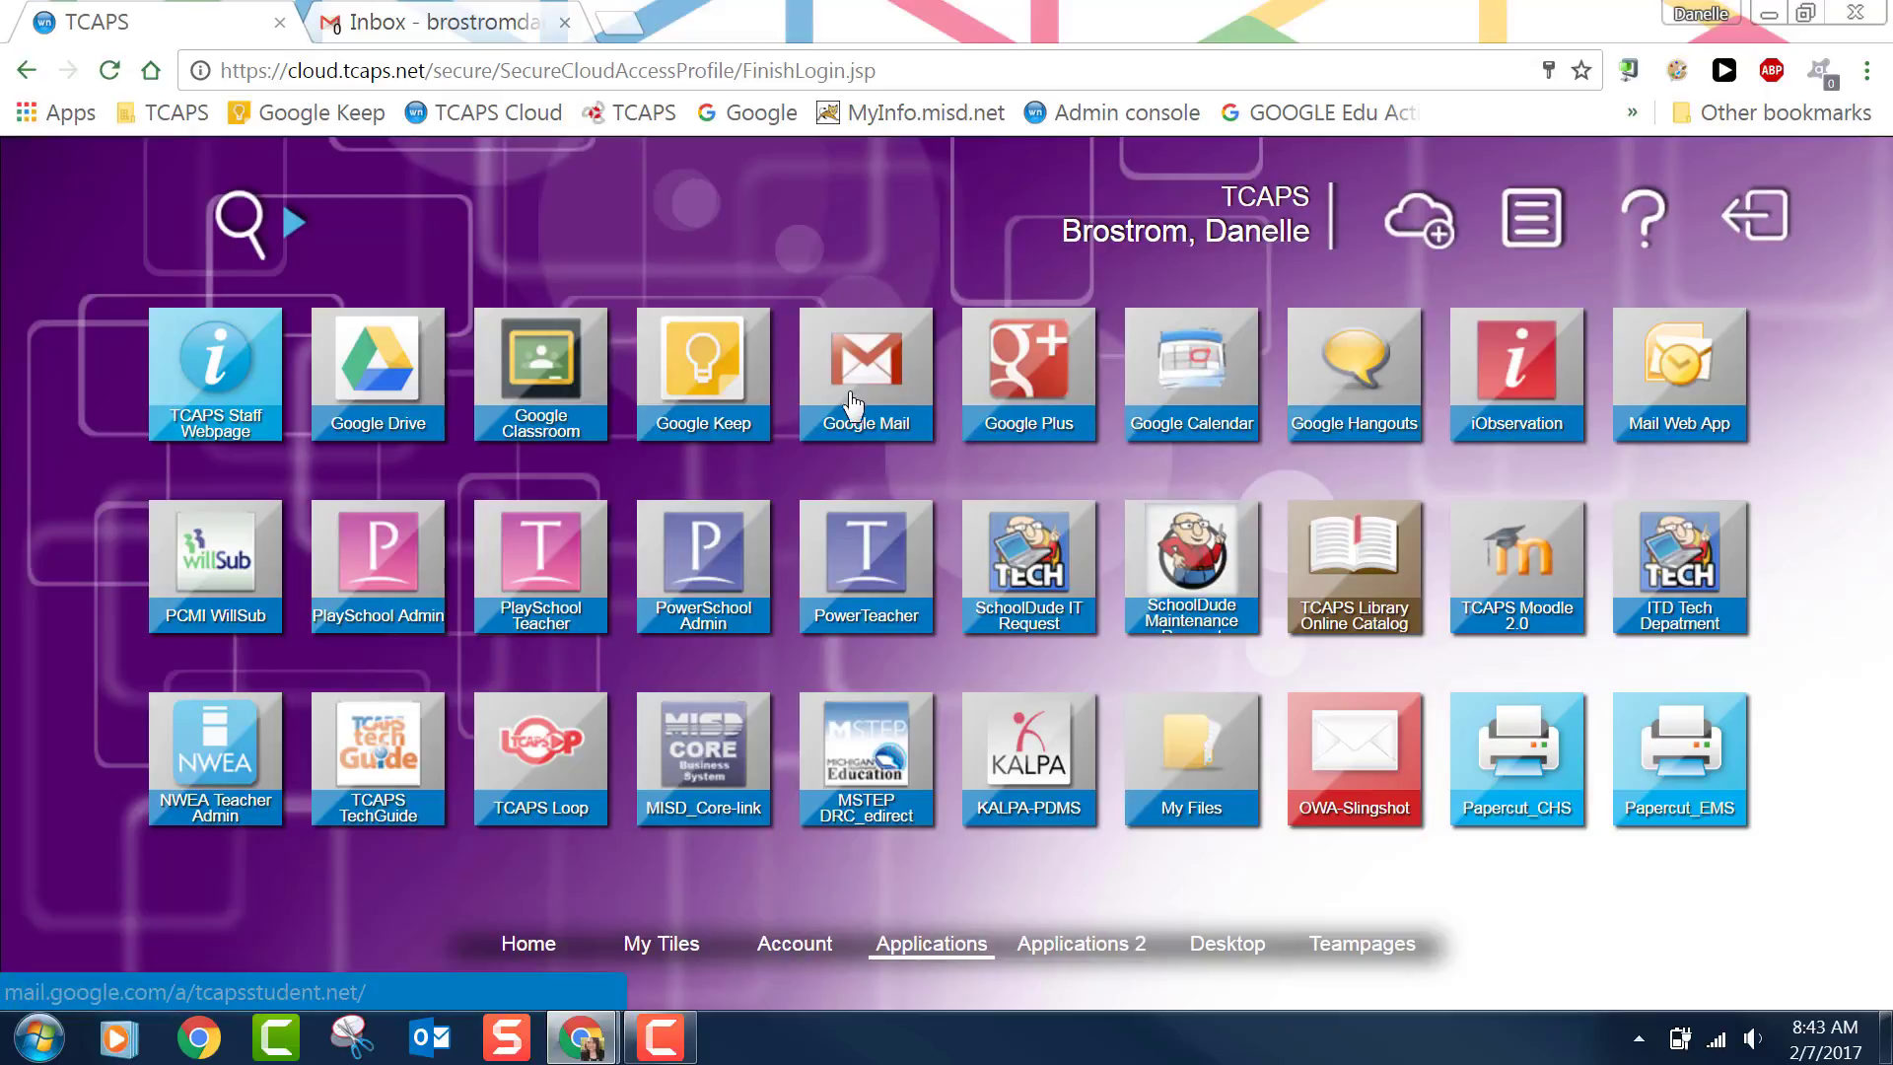
pyautogui.click(866, 364)
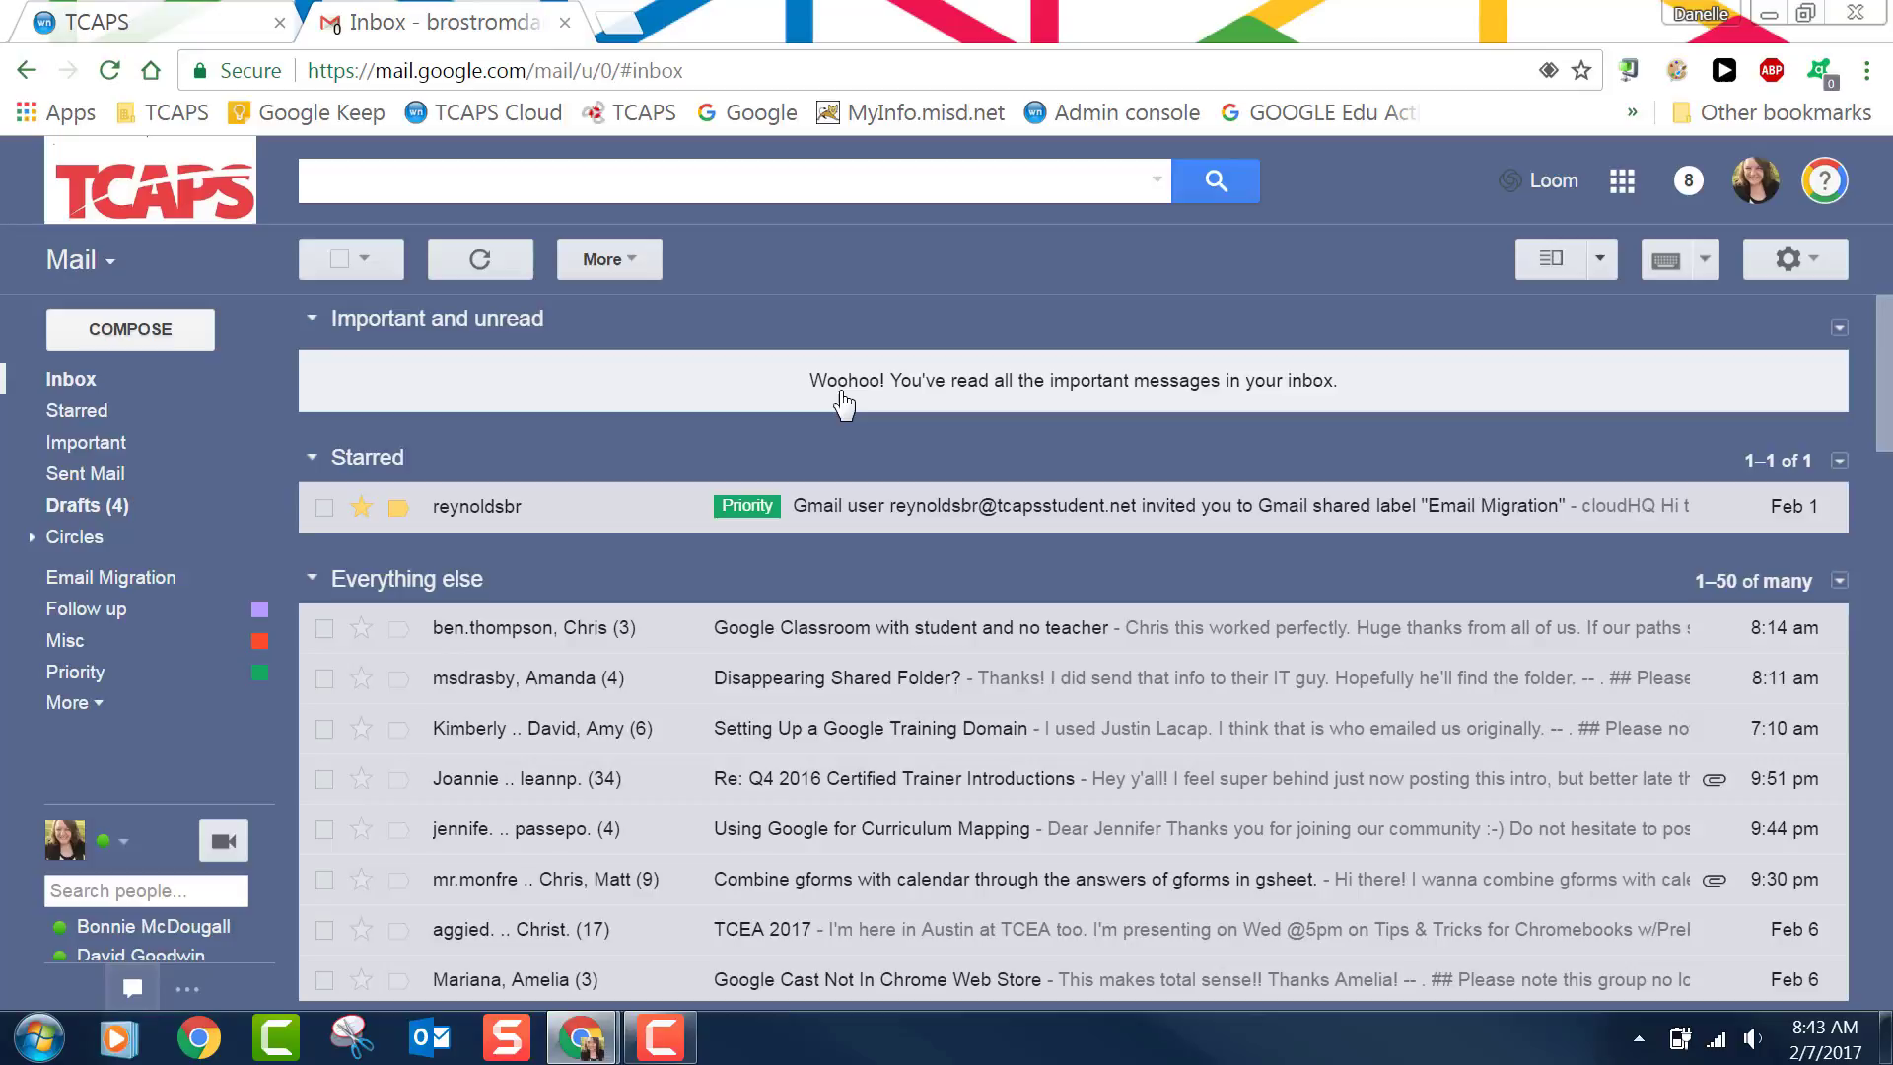
pyautogui.moveTo(841, 450)
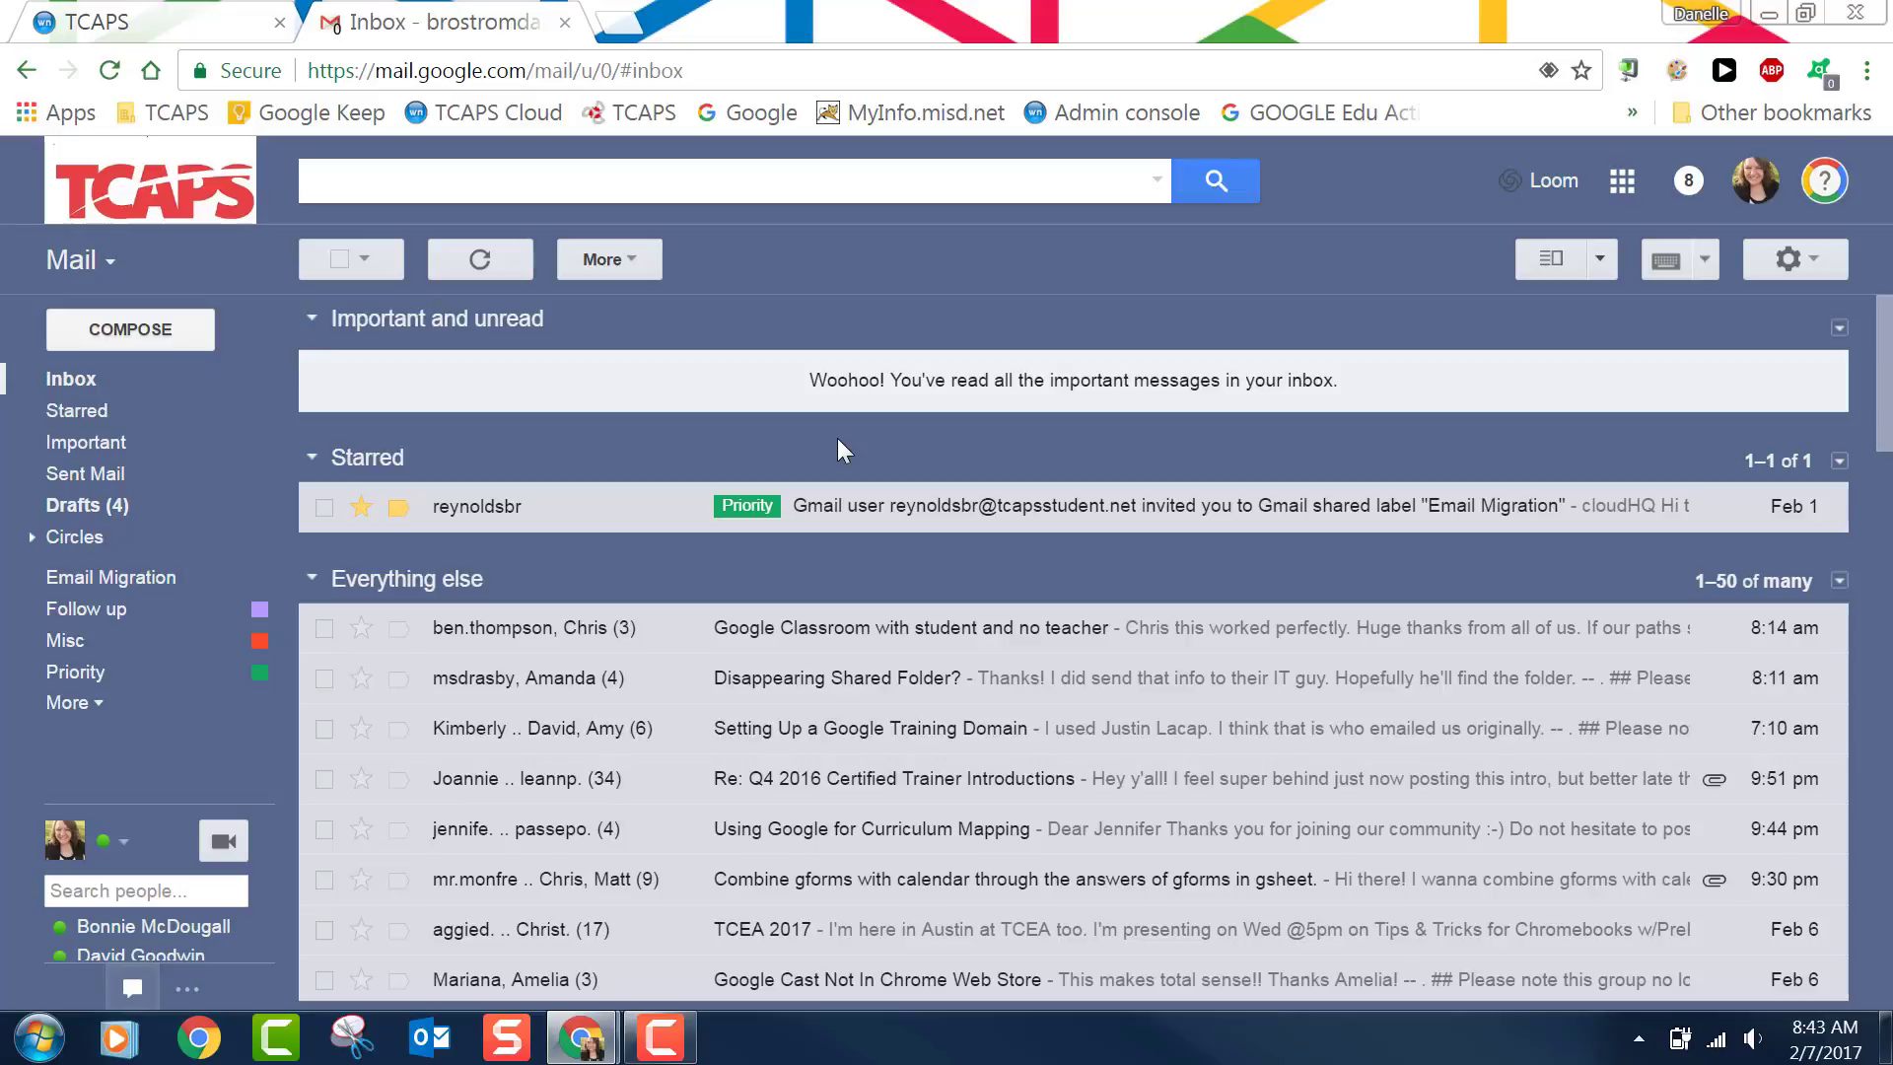
pyautogui.scroll(-3)
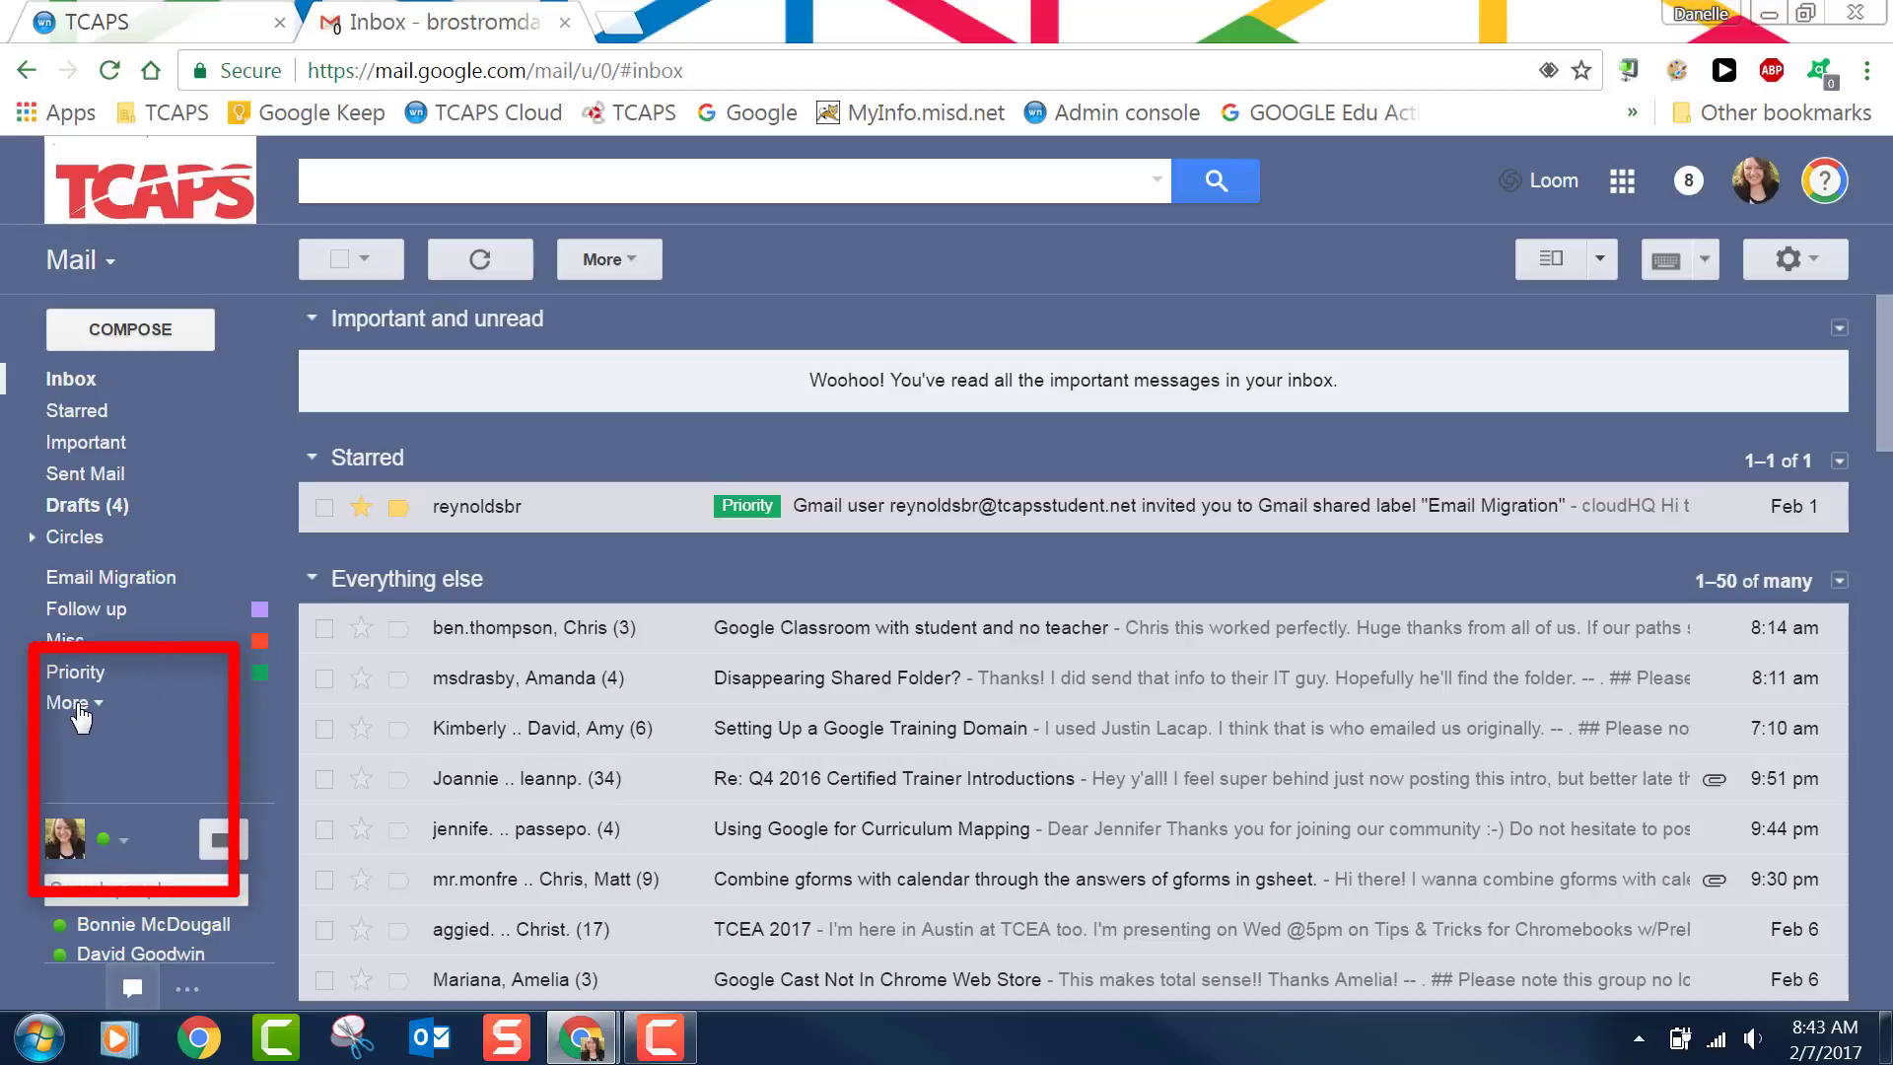
# Expand the sidebar's More folders and open All Mail, showing 6,119 conversations
pyautogui.click(66, 703)
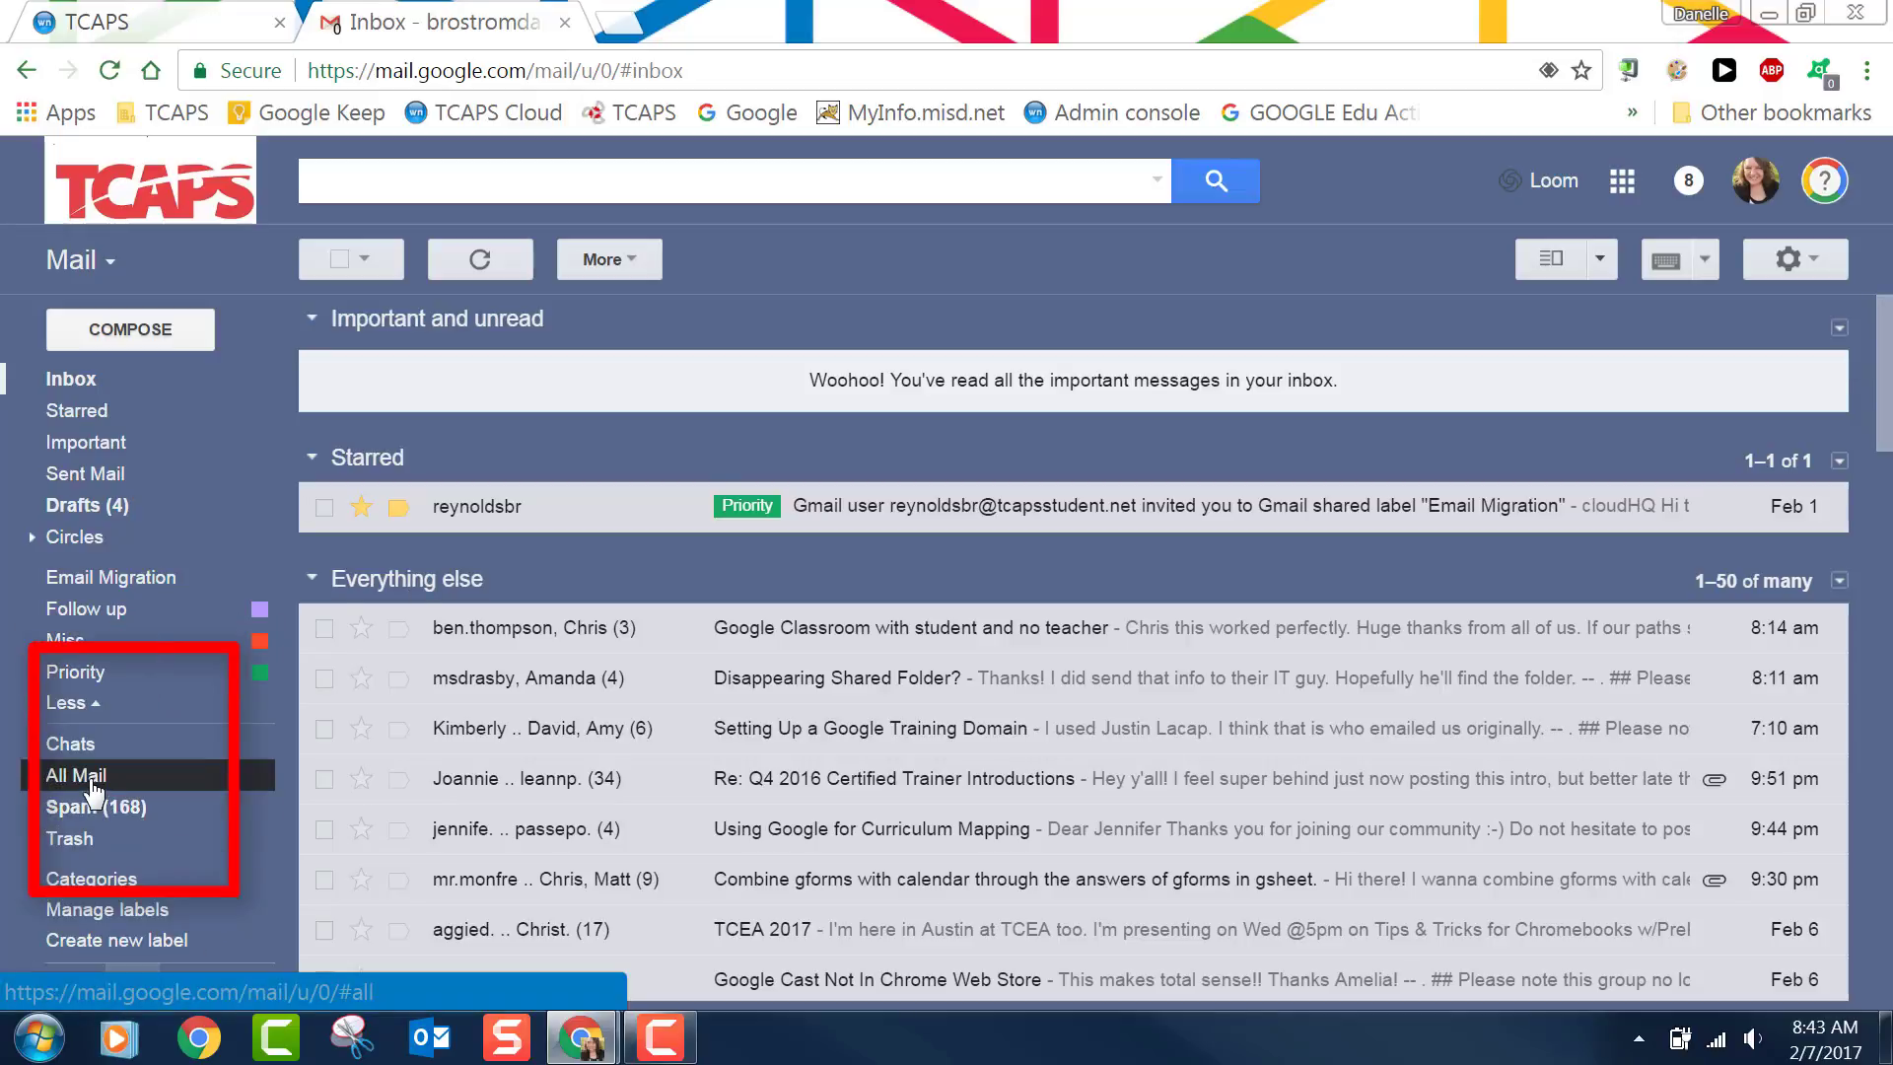
pyautogui.click(76, 774)
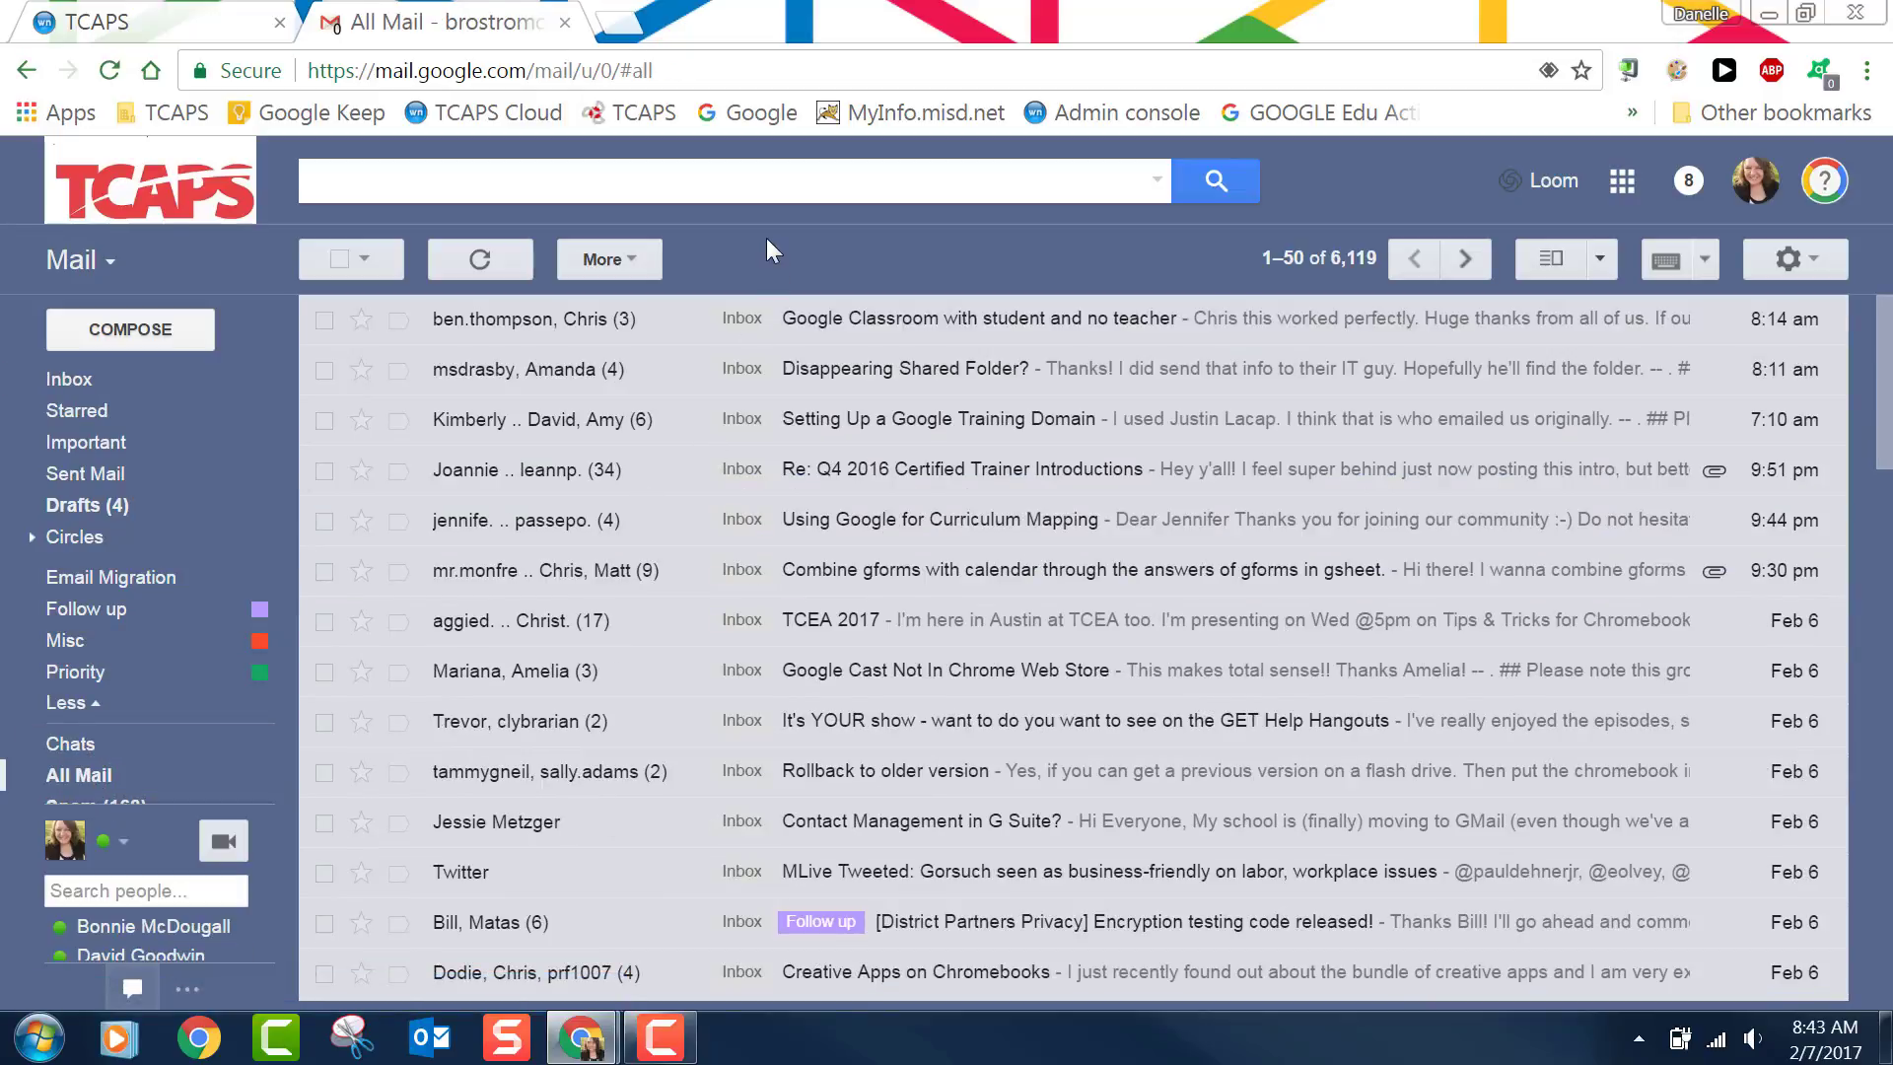
pyautogui.click(1319, 258)
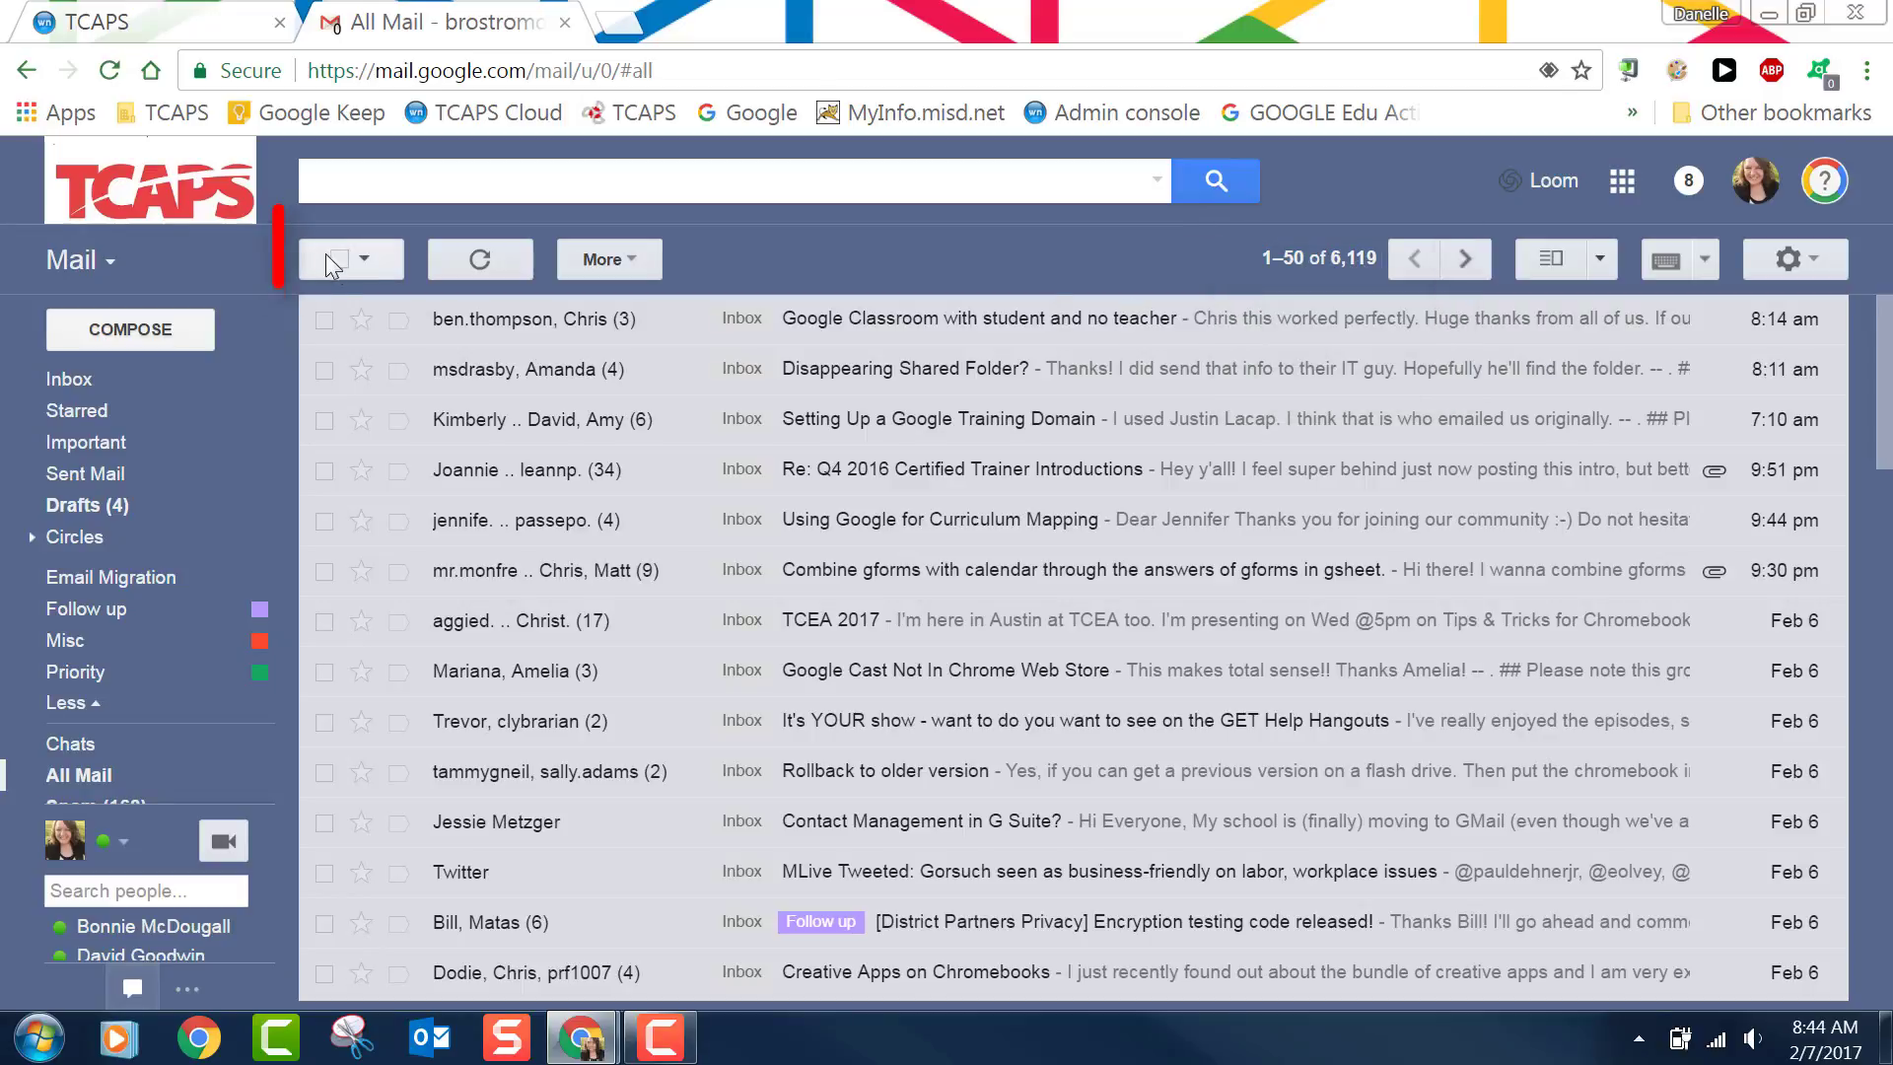
# Select all 6,119 conversations and confirm moving them to the Trash
pyautogui.click(338, 259)
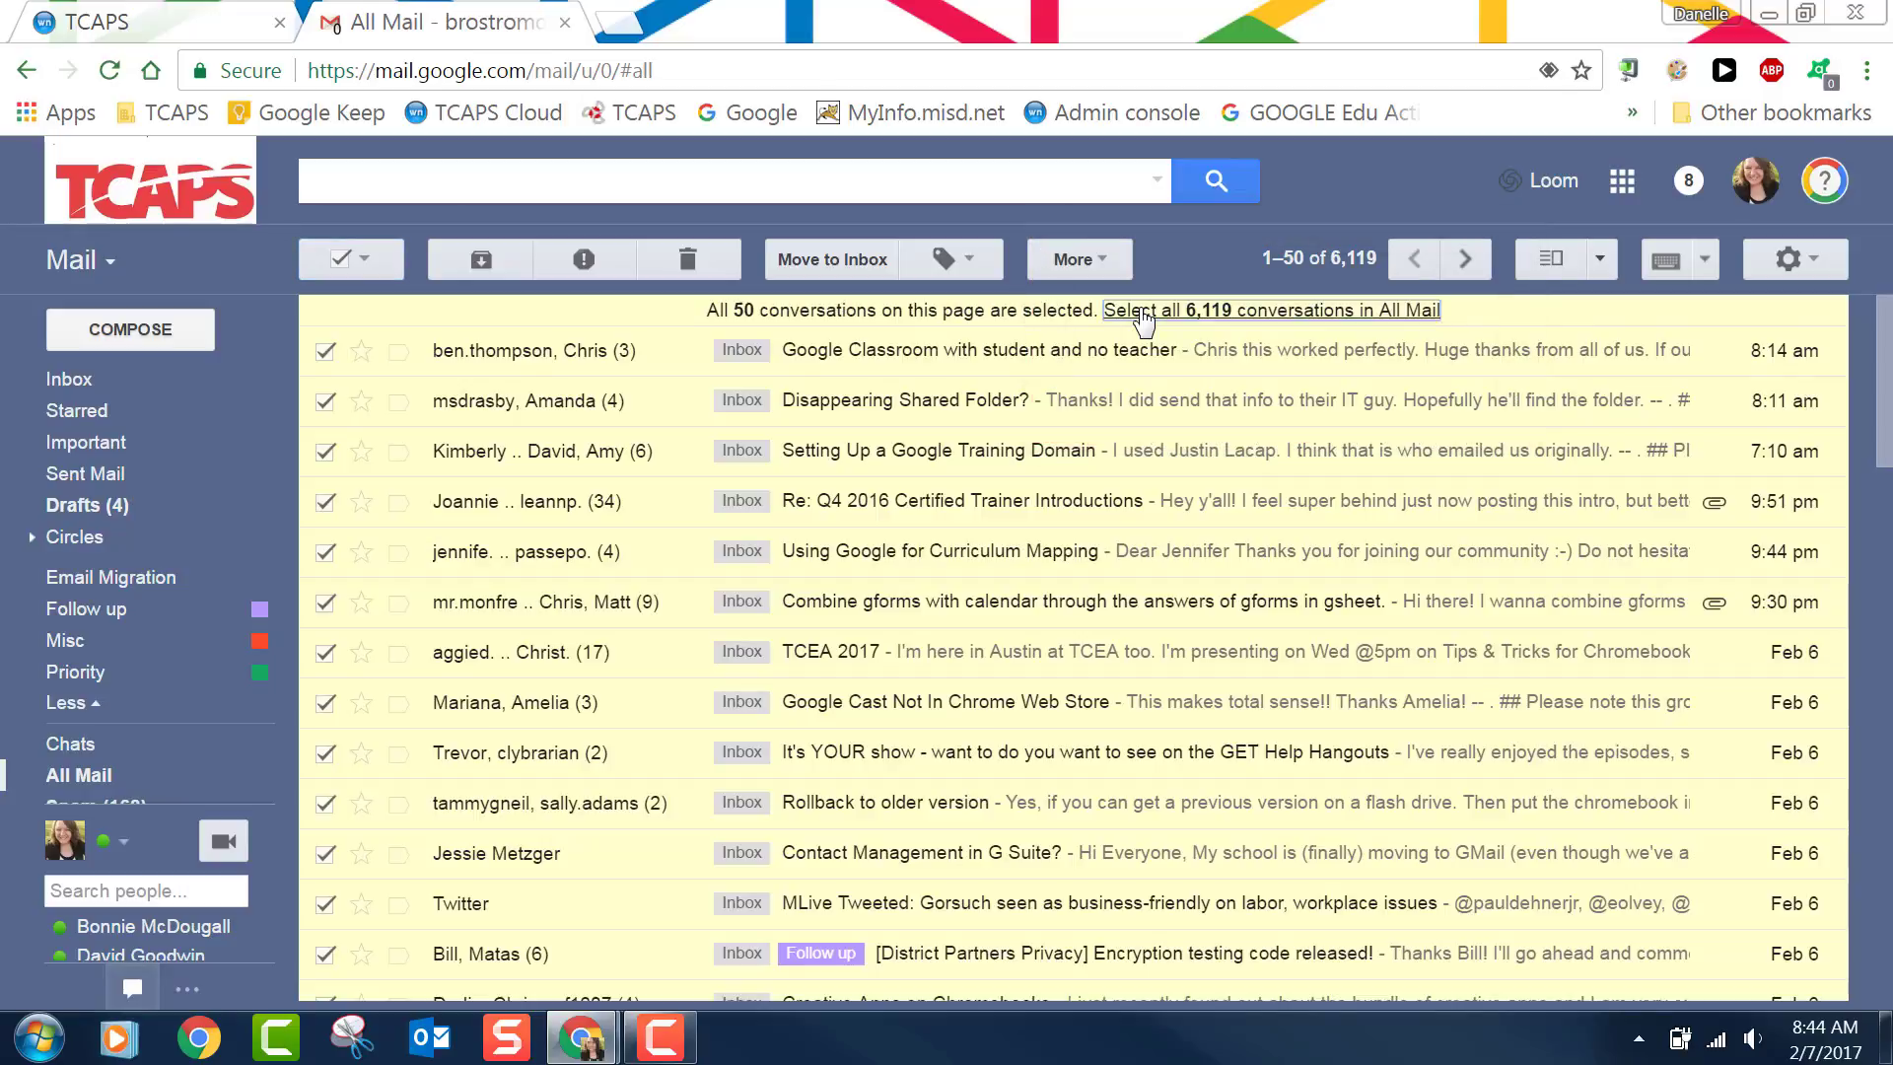
pyautogui.click(1272, 309)
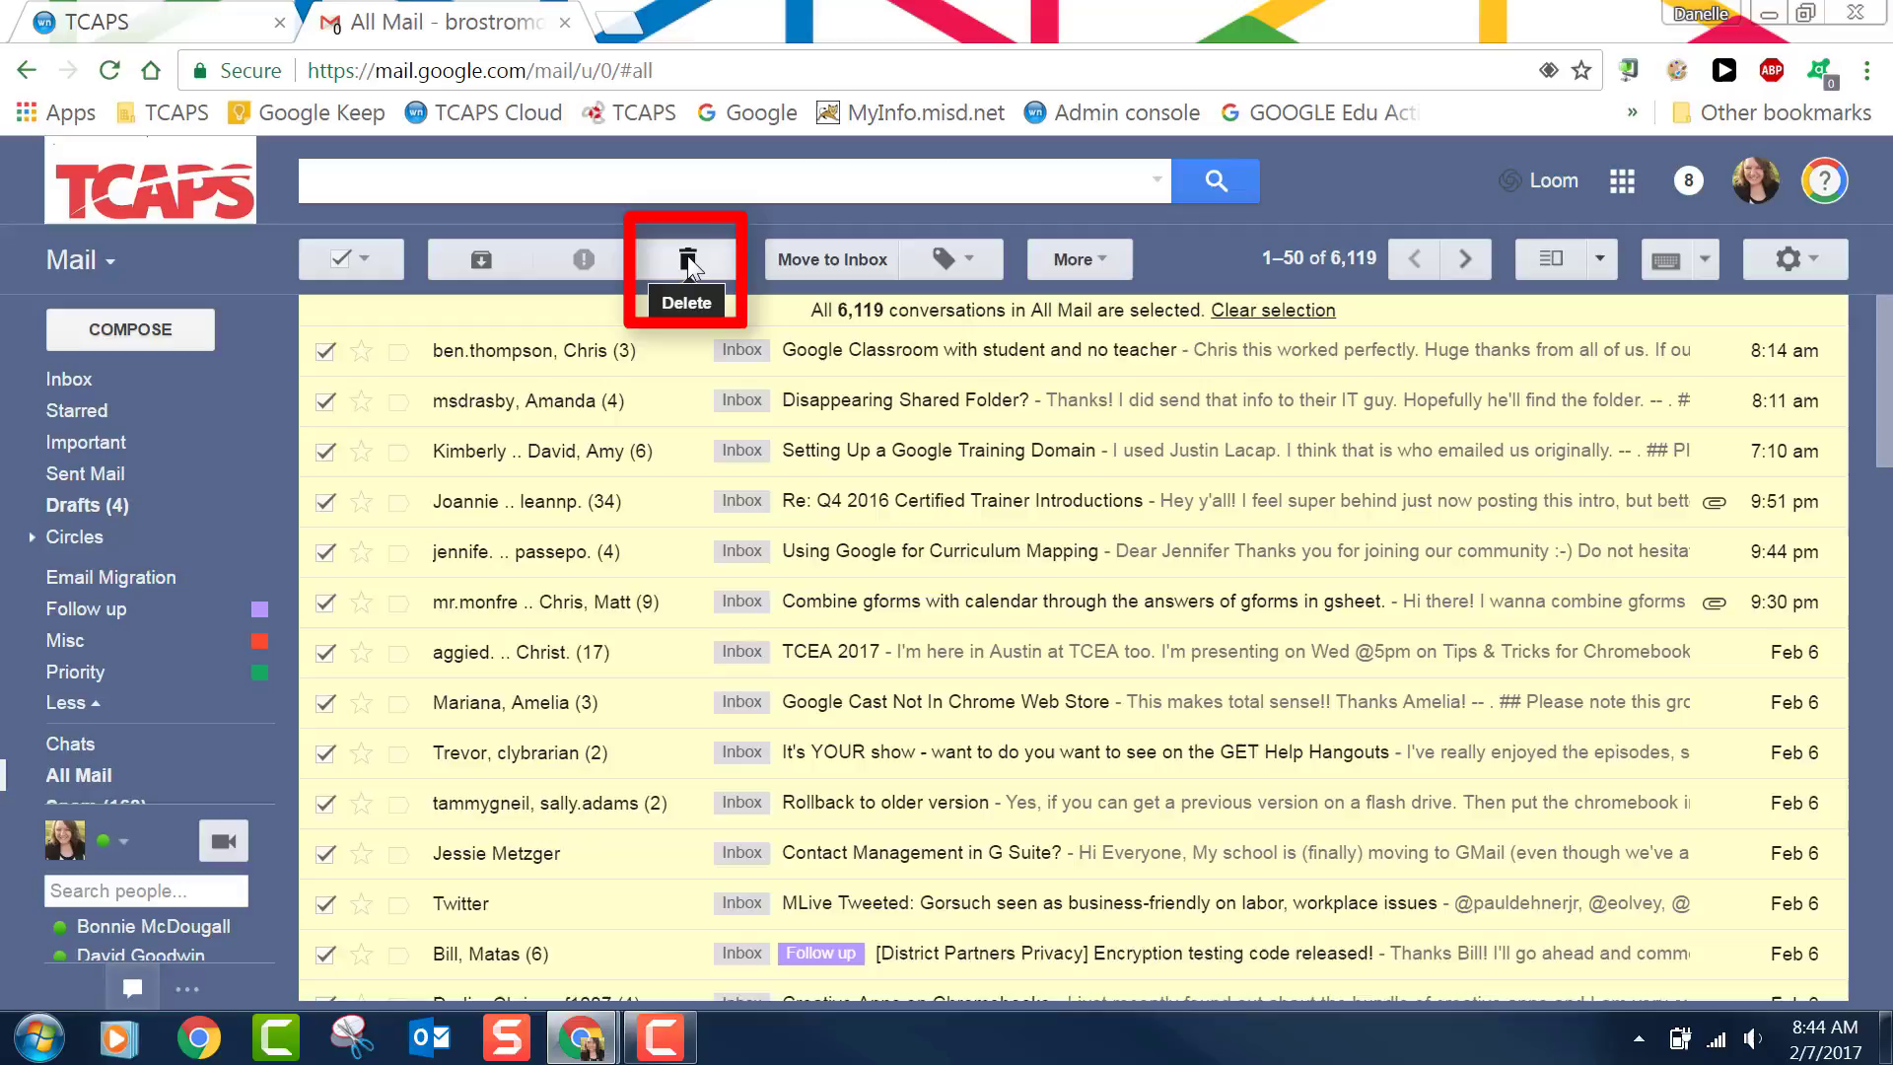
pyautogui.click(685, 259)
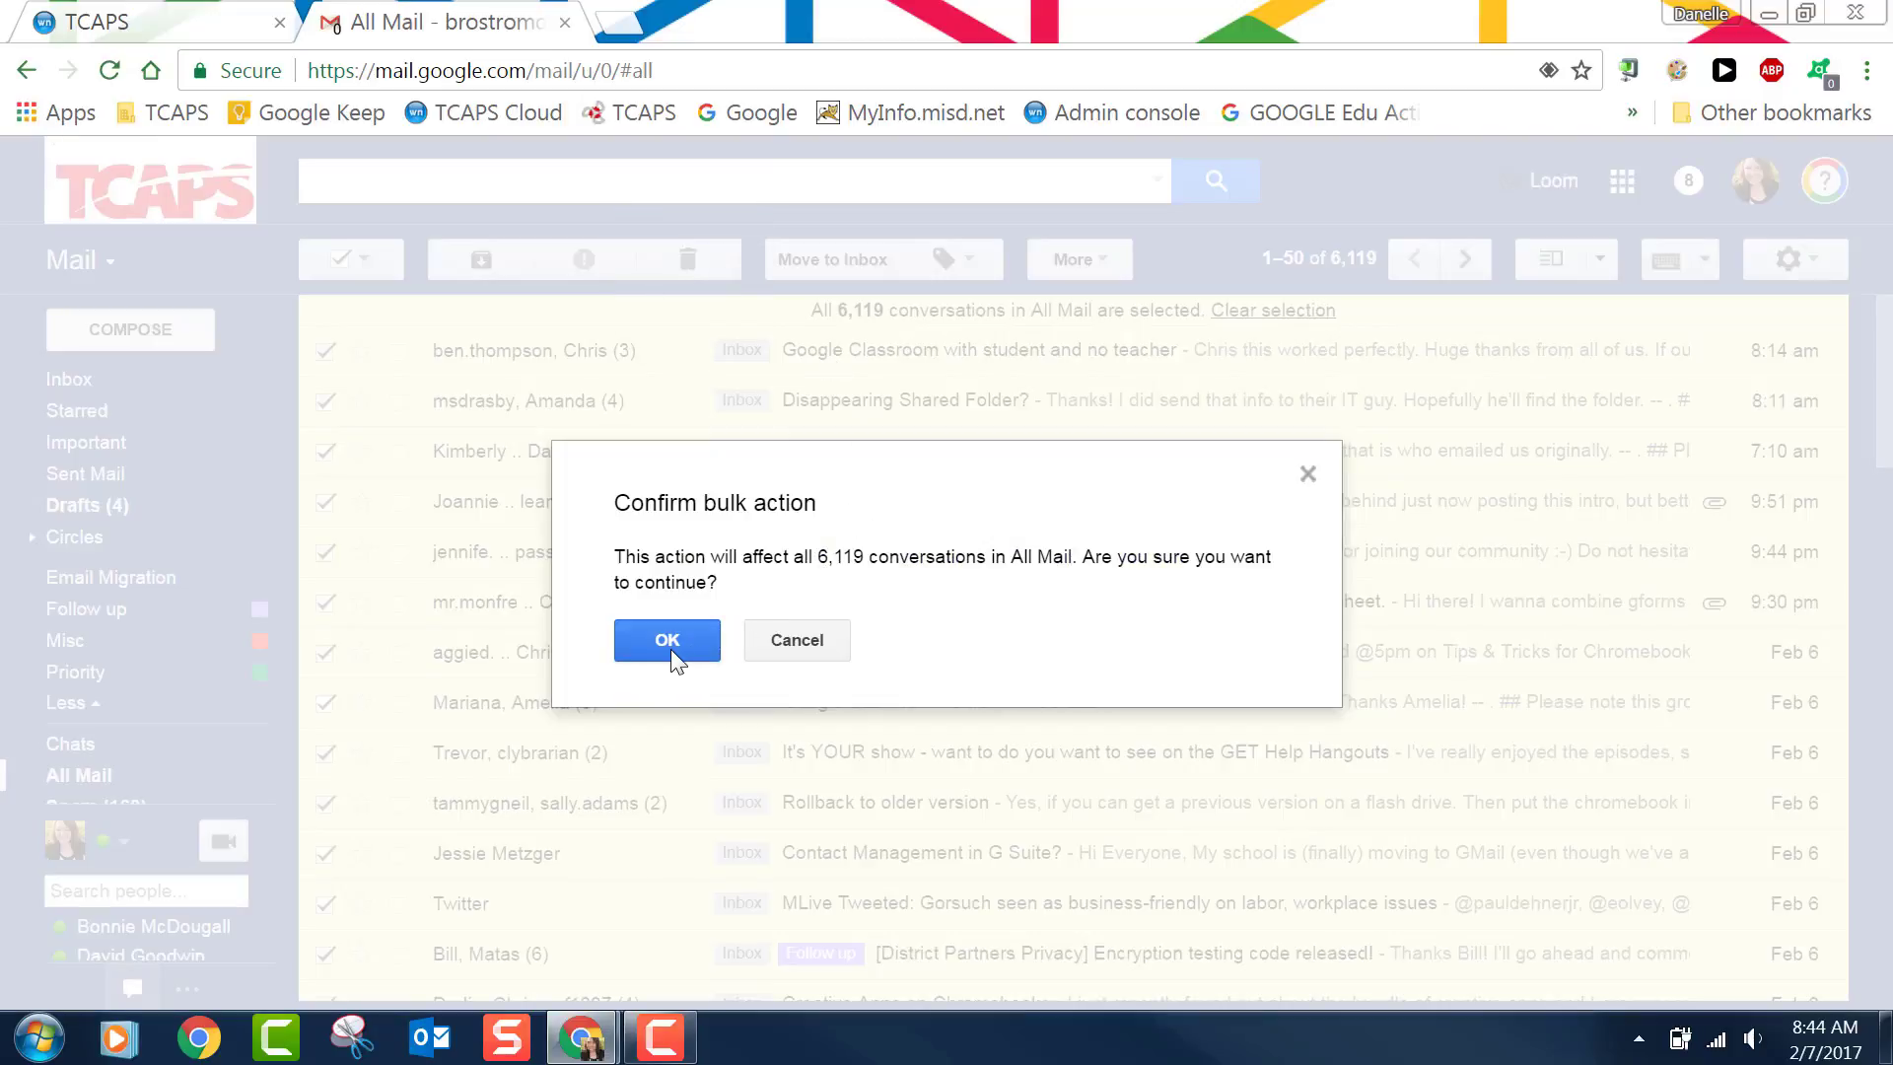
pyautogui.click(667, 640)
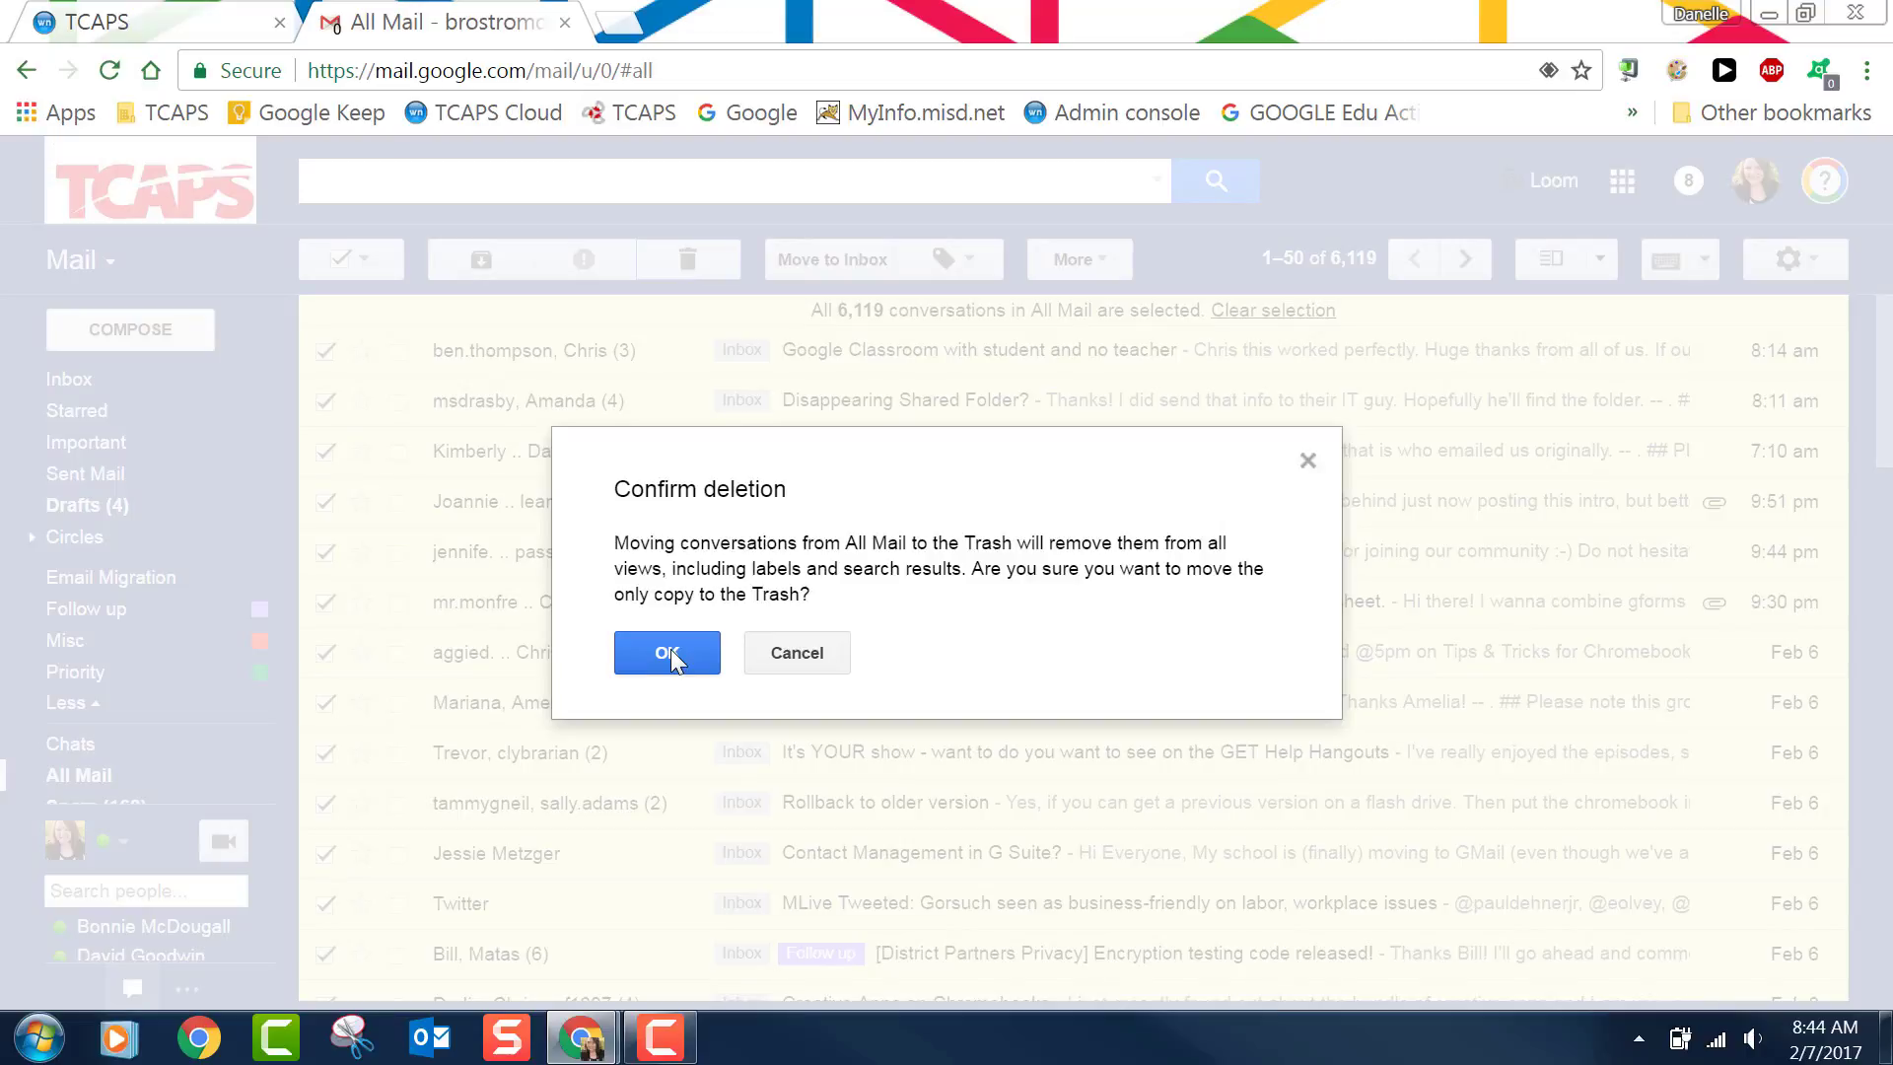
pyautogui.click(666, 653)
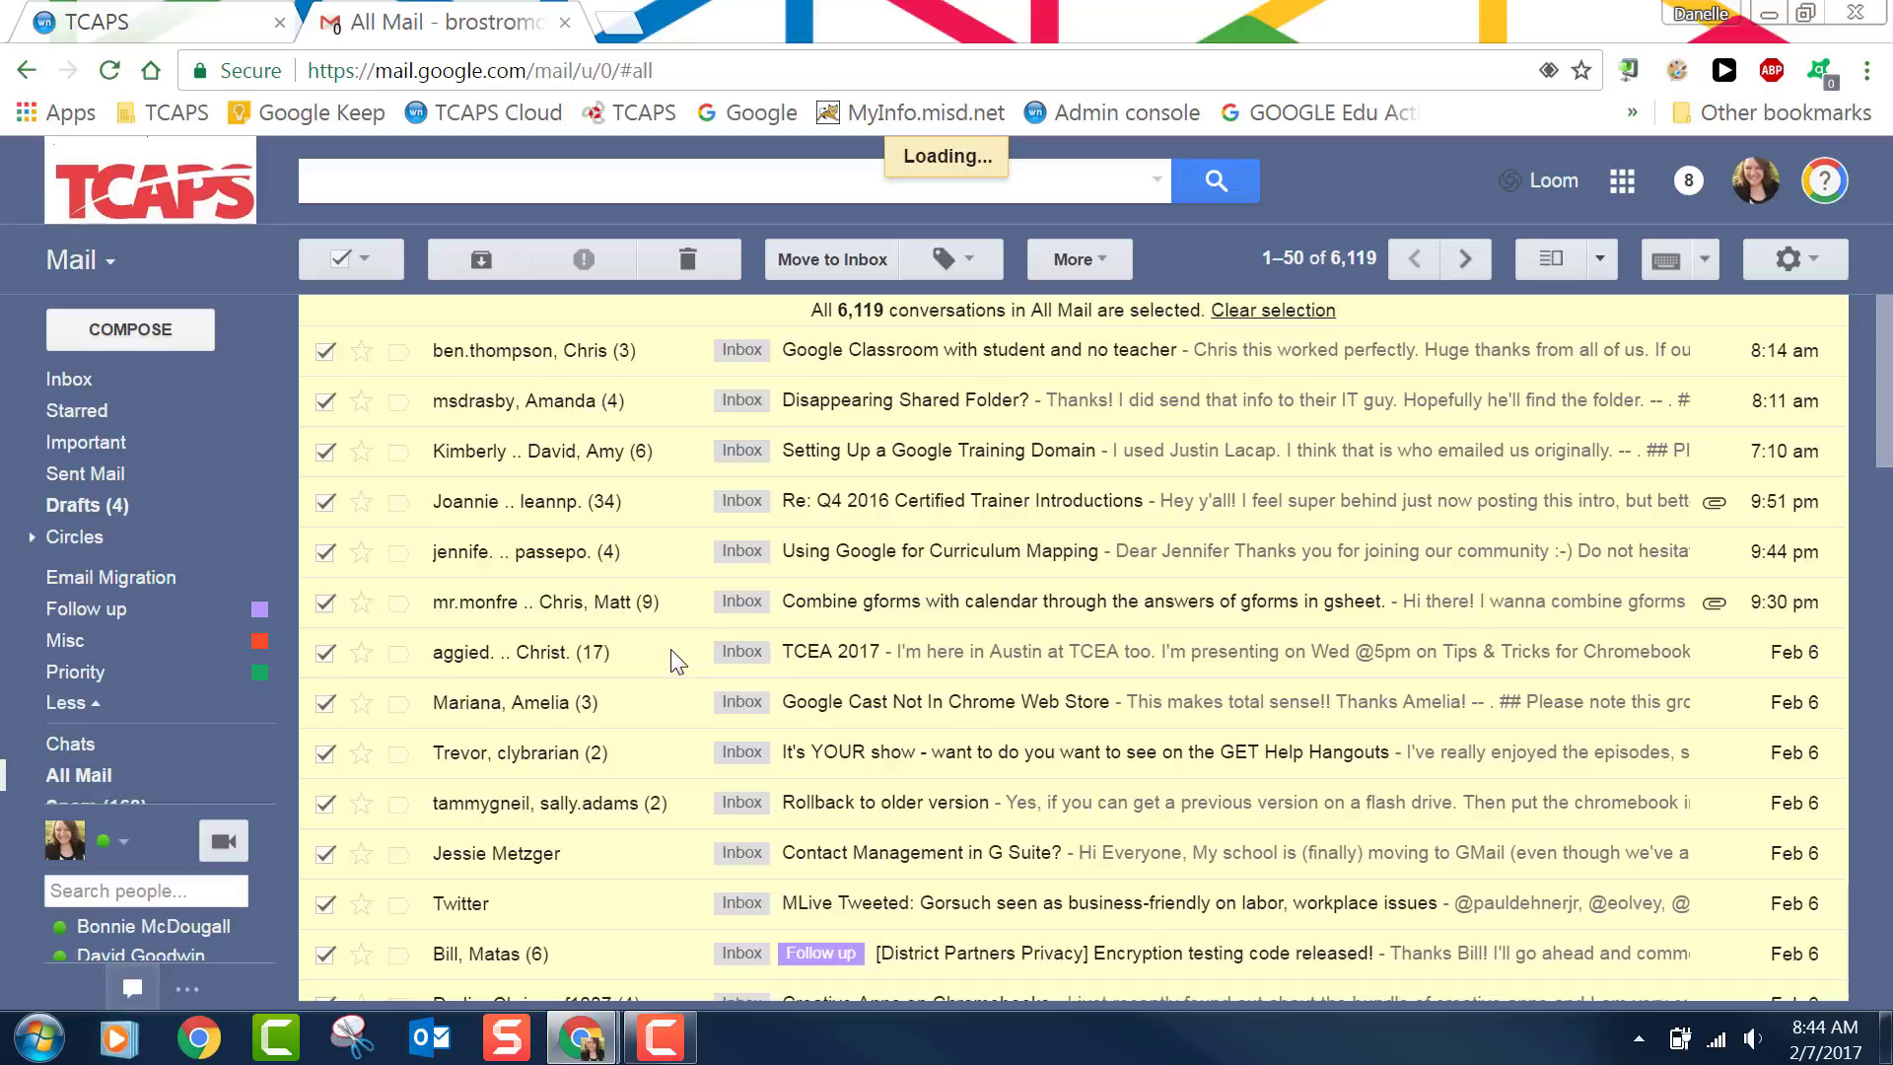
# Let the bulk move to Trash finish, then return to the empty Inbox
pyautogui.click(688, 260)
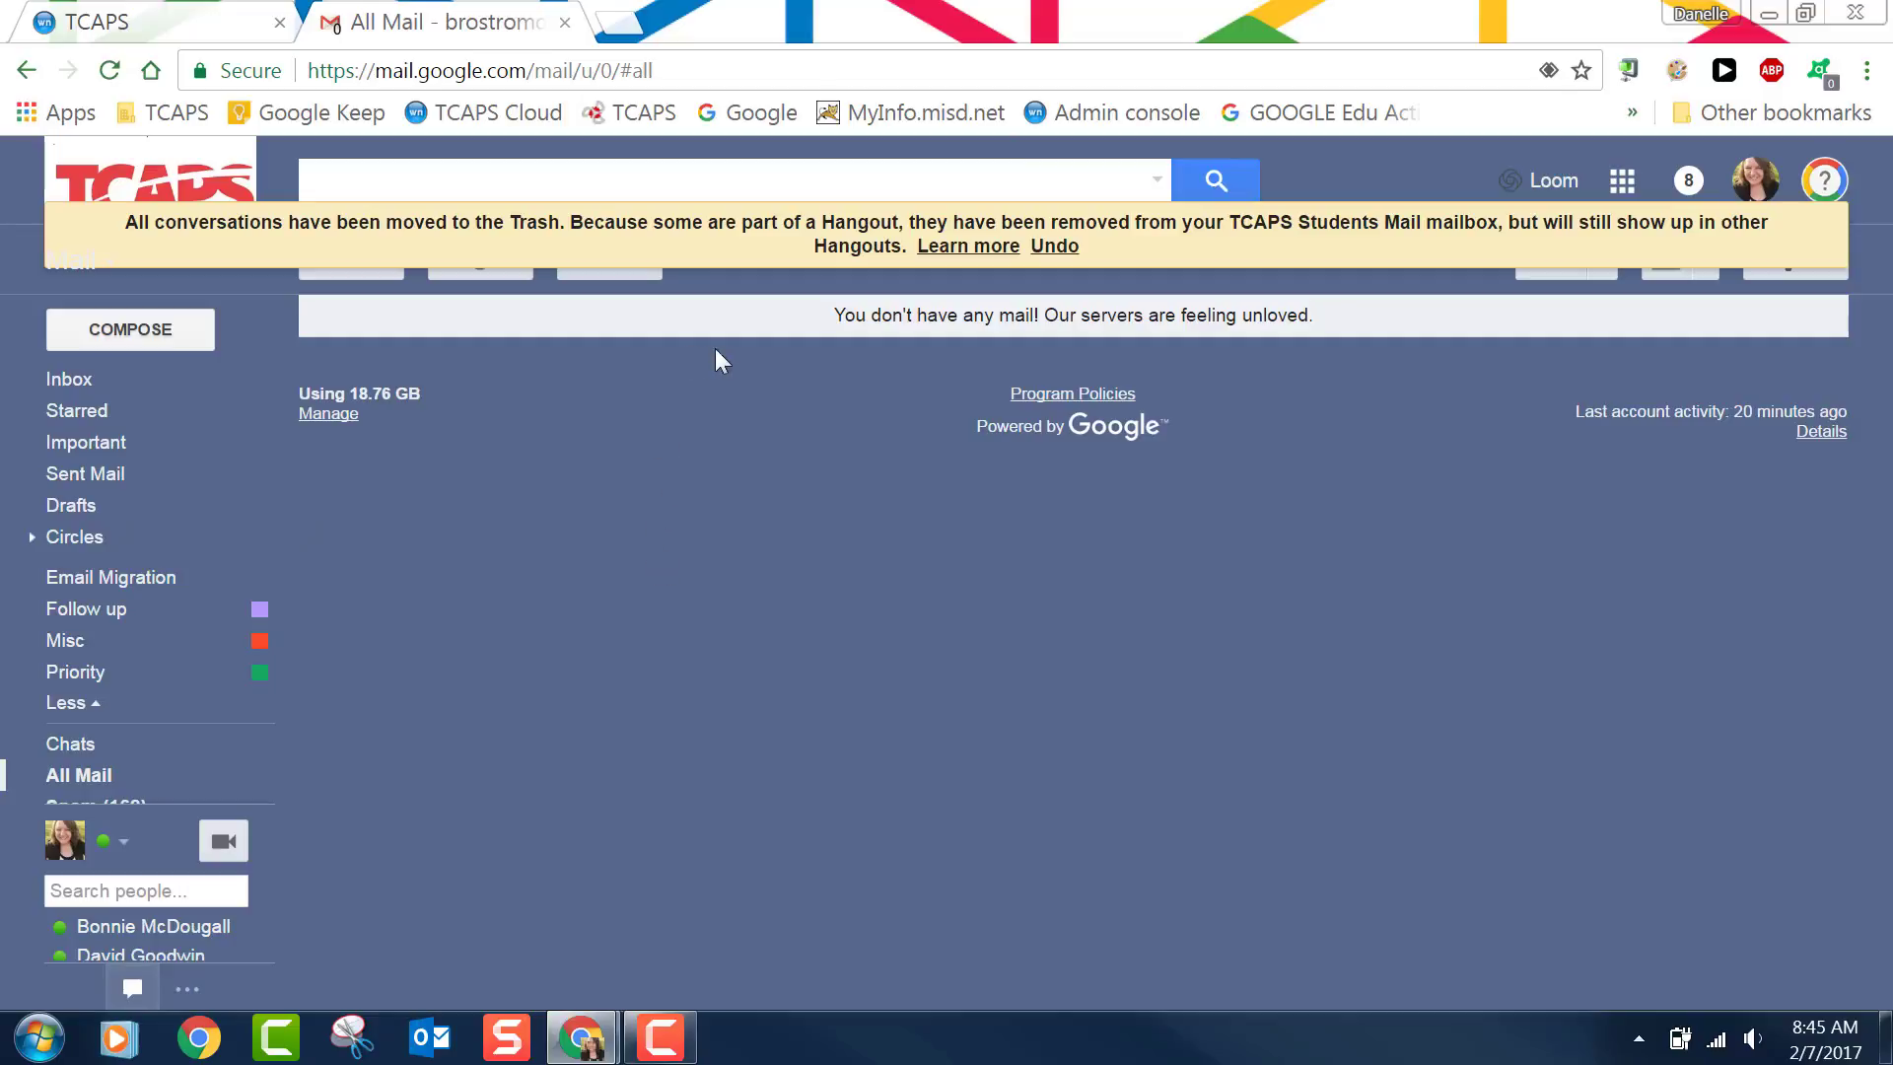
pyautogui.moveTo(680, 550)
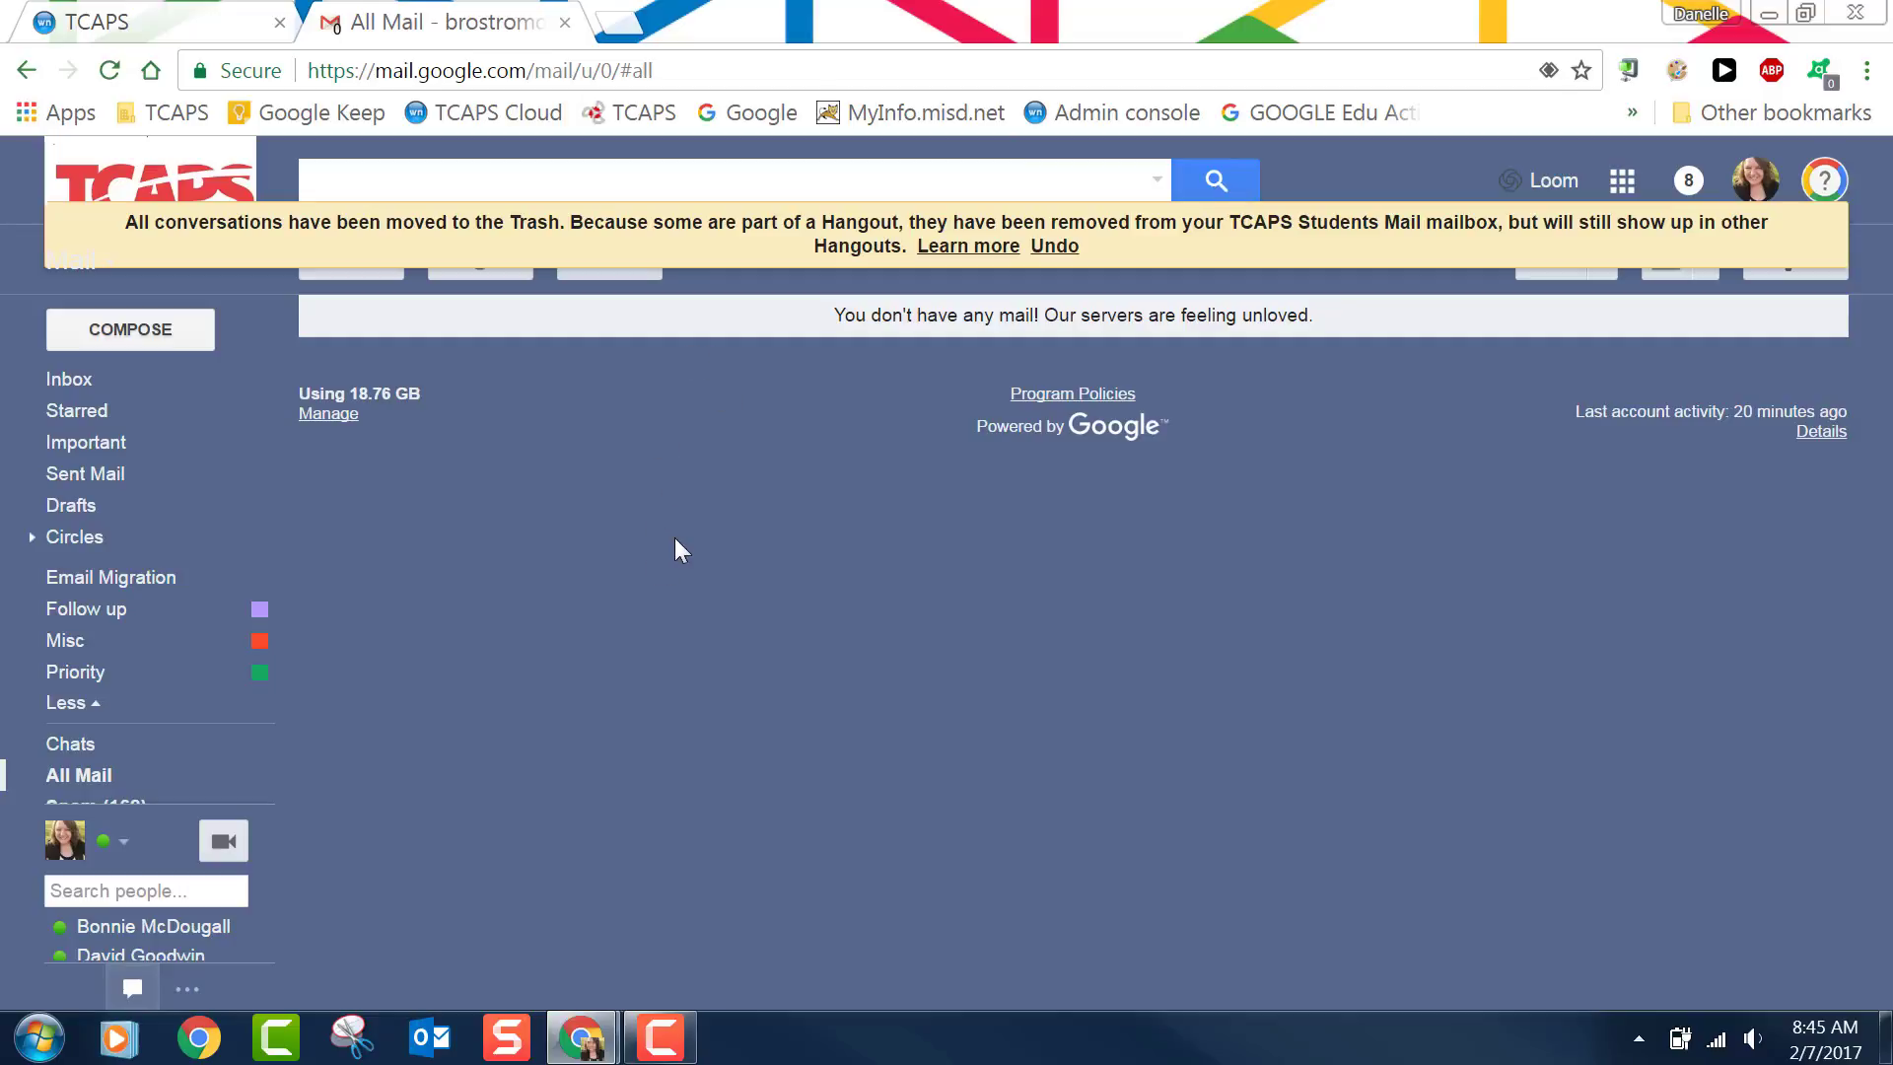
pyautogui.click(69, 379)
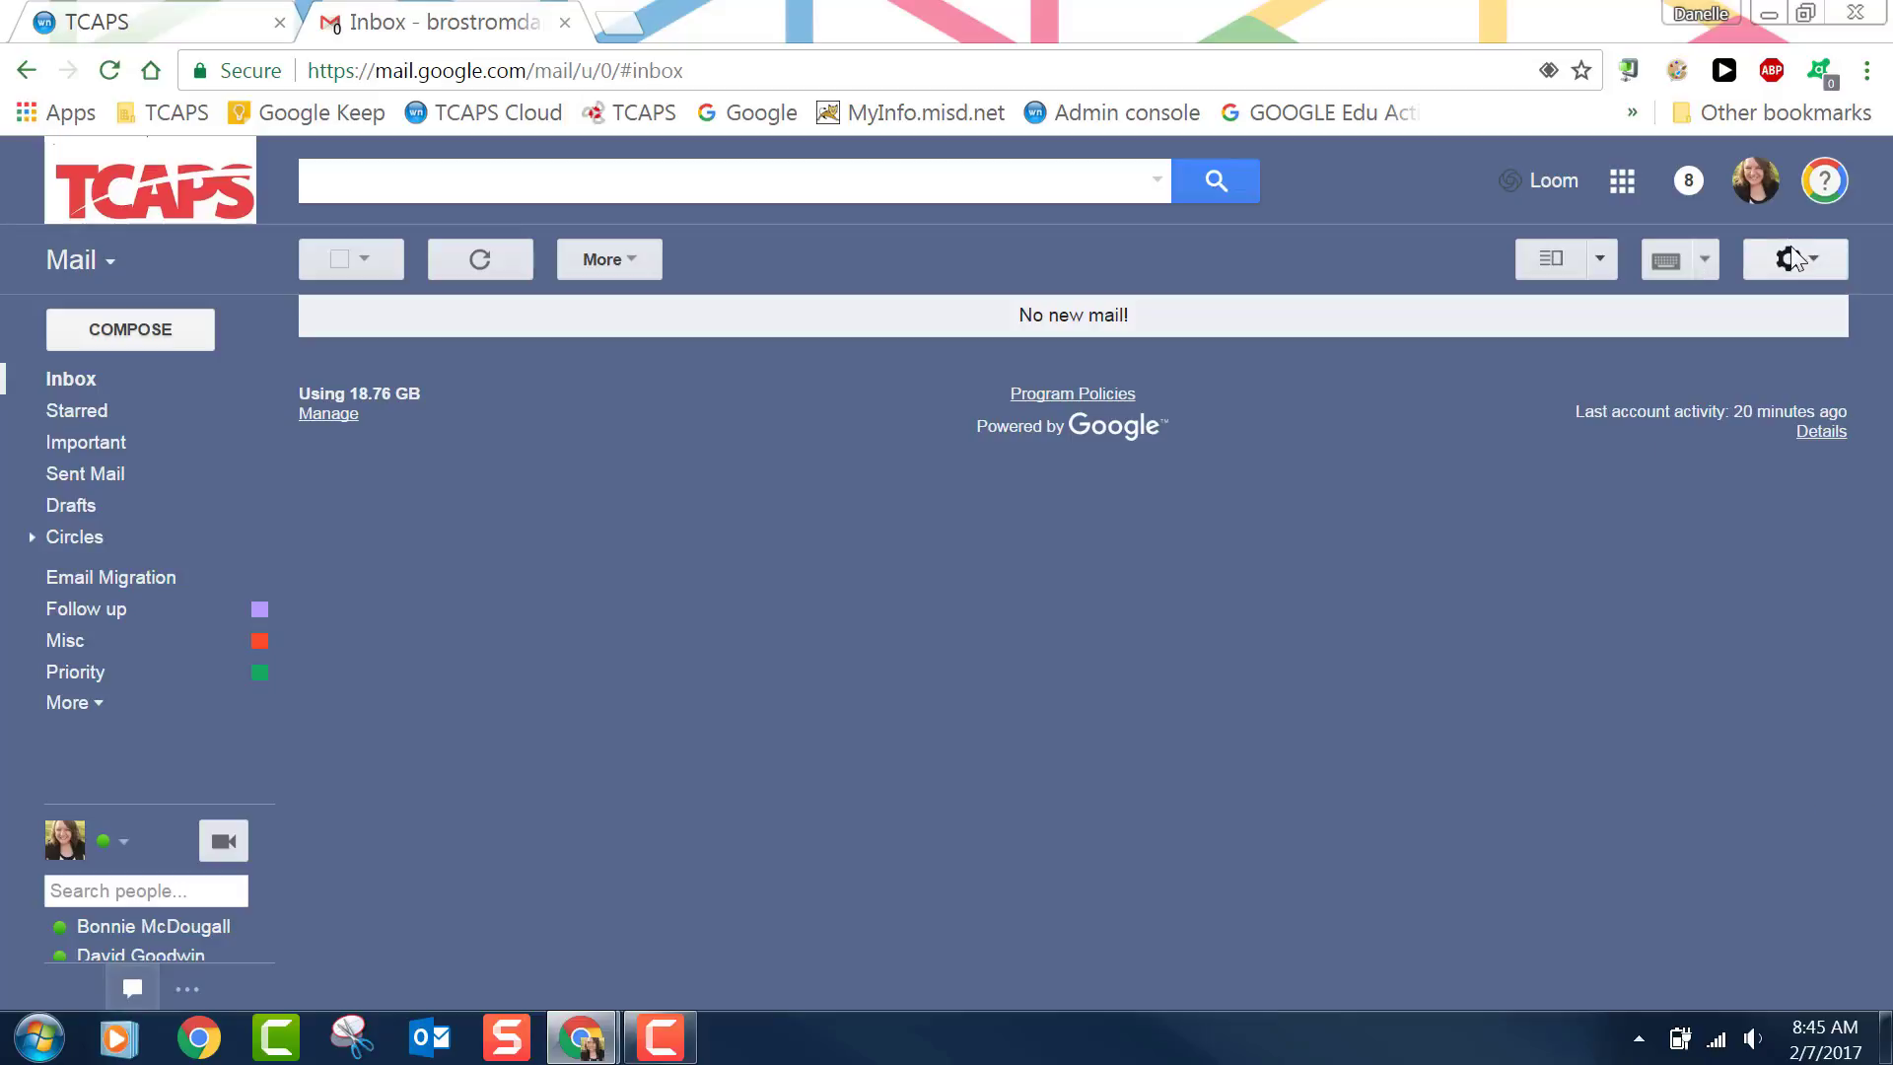
# In Forwarding and POP/IMAP settings, choose to delete Gmail's copy and save
pyautogui.click(1786, 258)
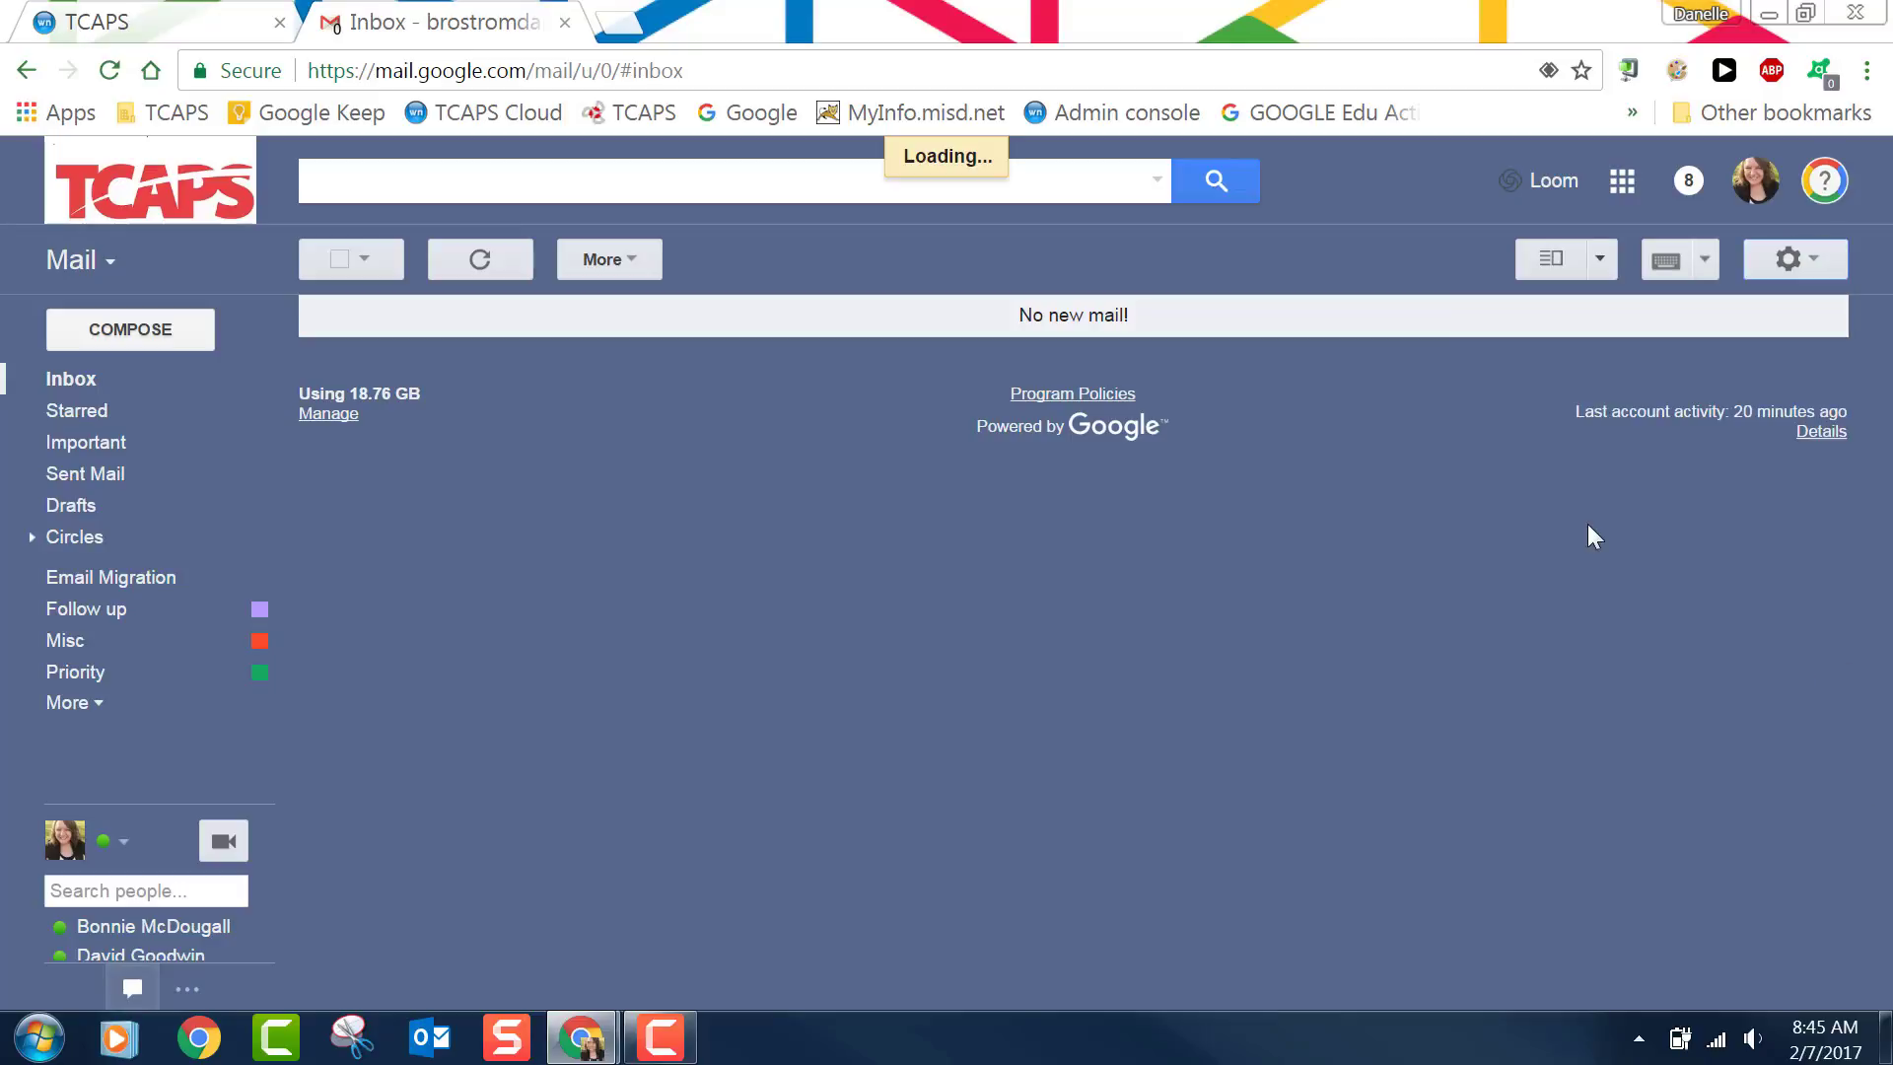
pyautogui.click(1086, 325)
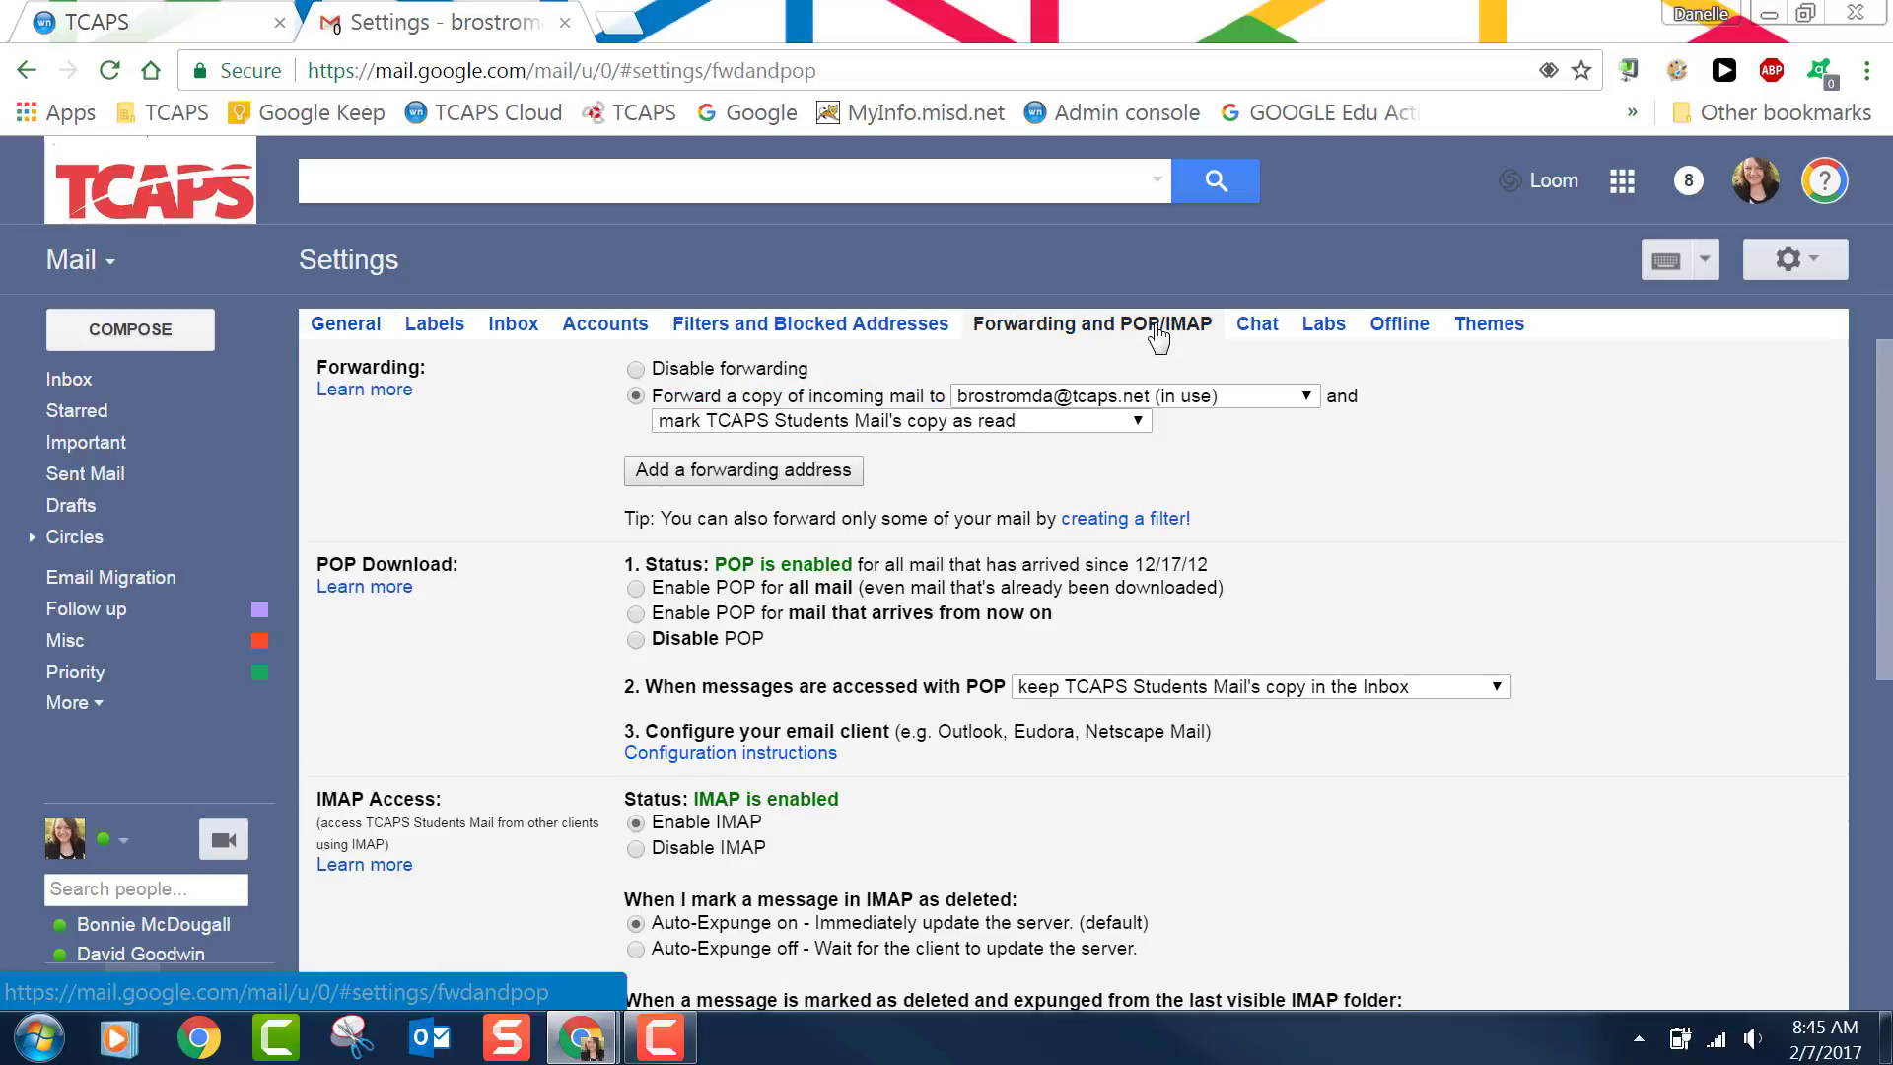
pyautogui.click(1133, 420)
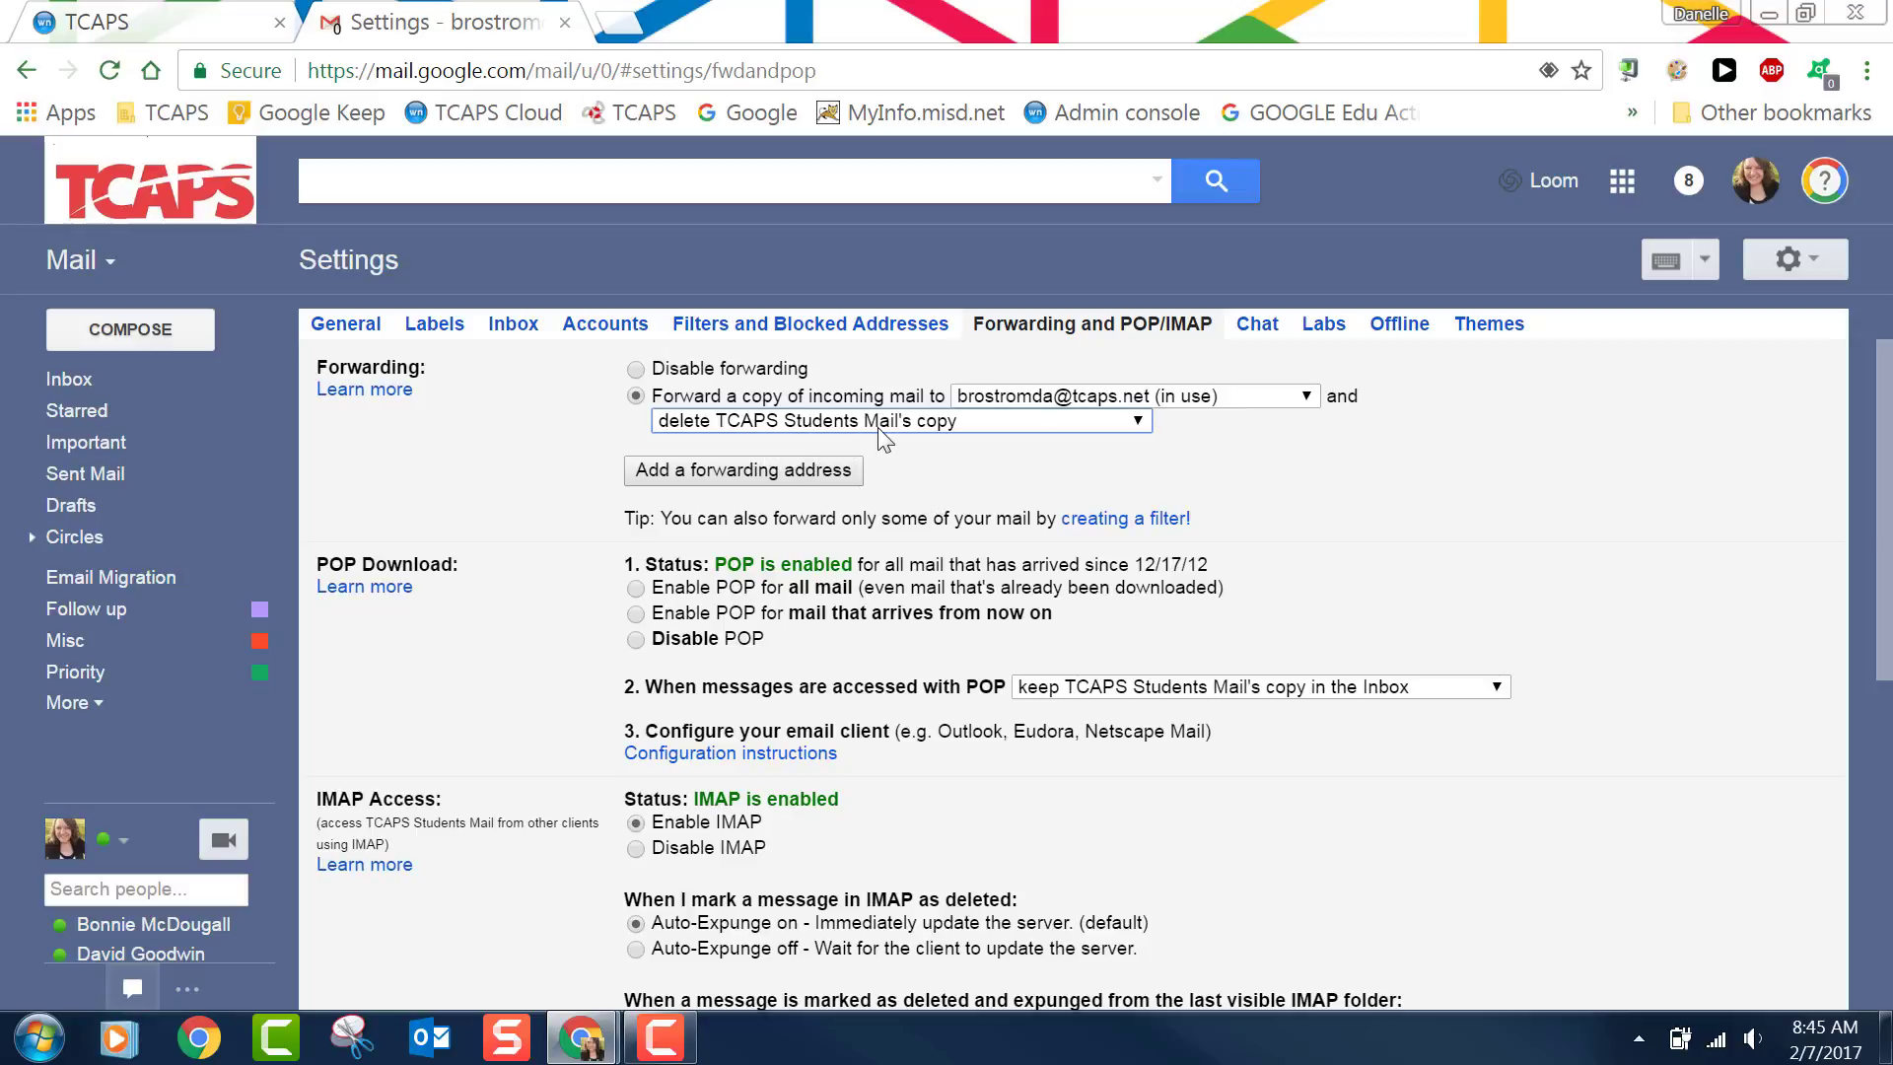
pyautogui.scroll(-3)
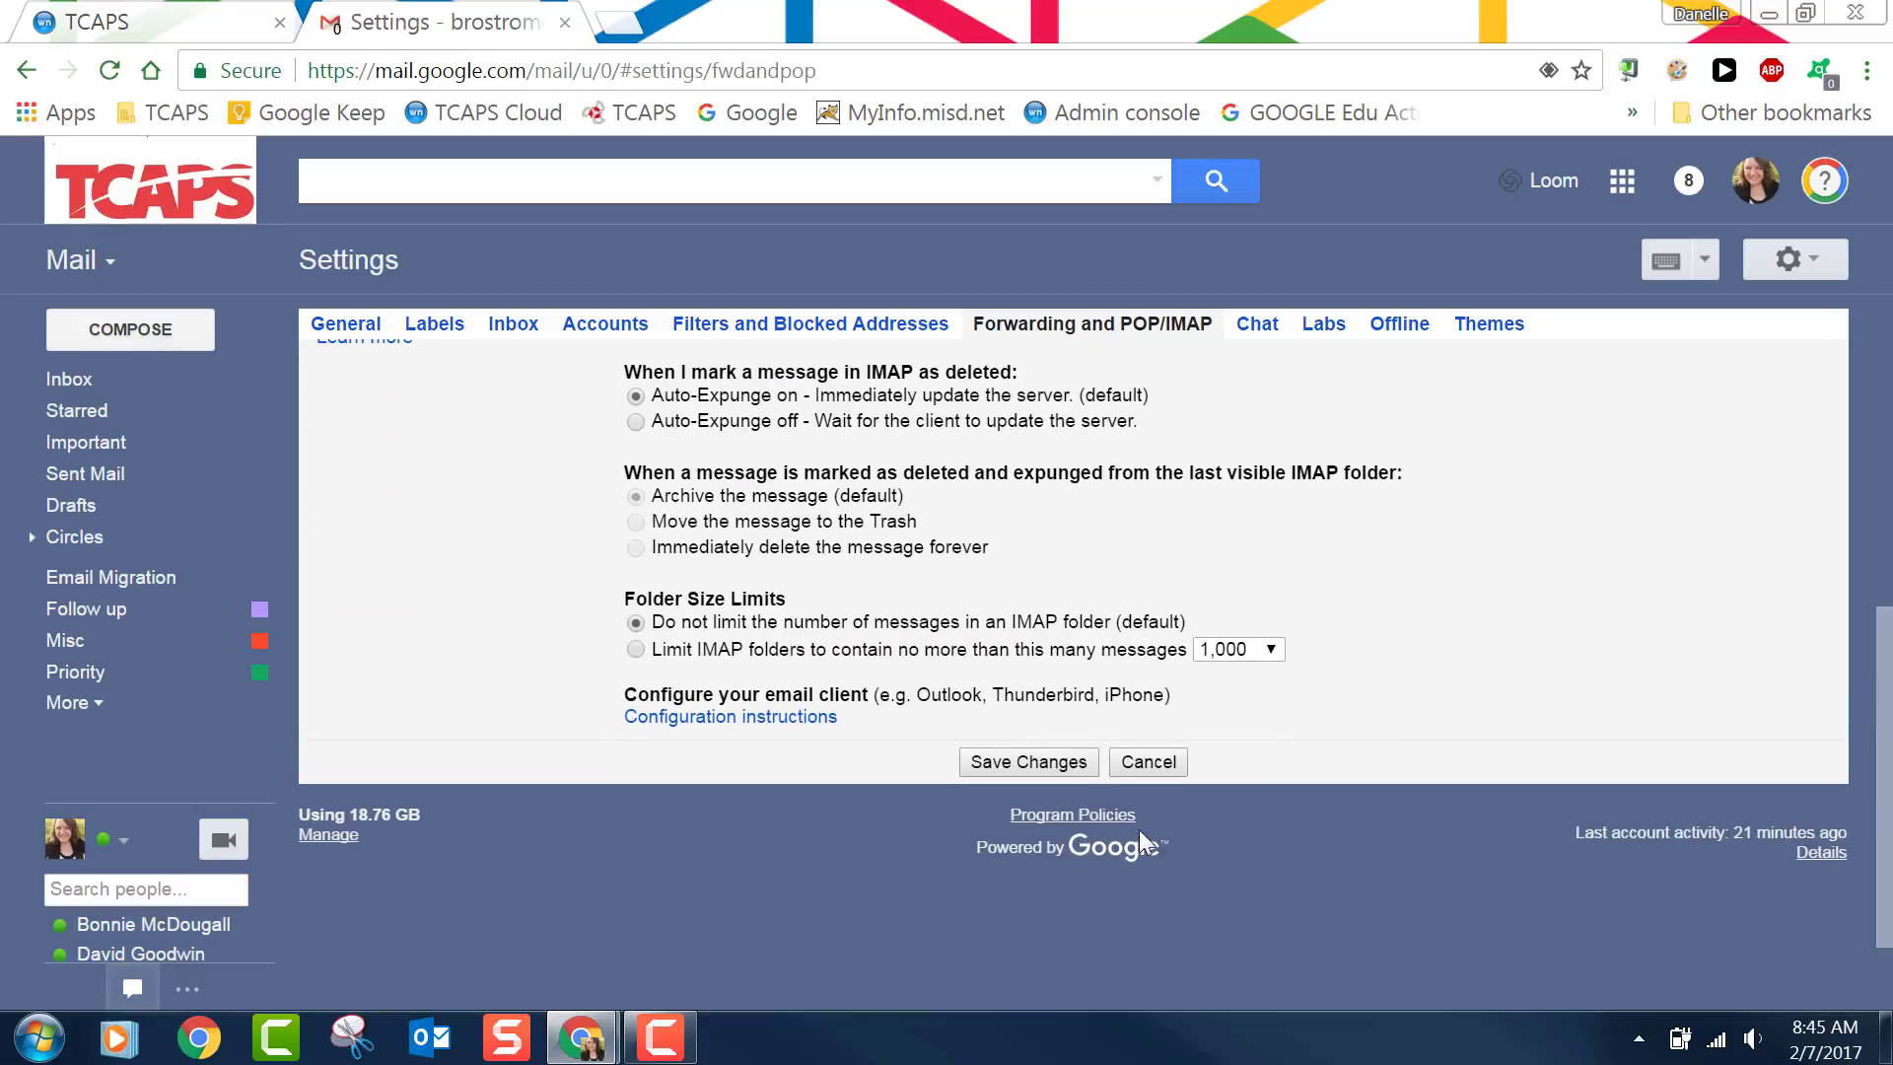
pyautogui.click(1028, 762)
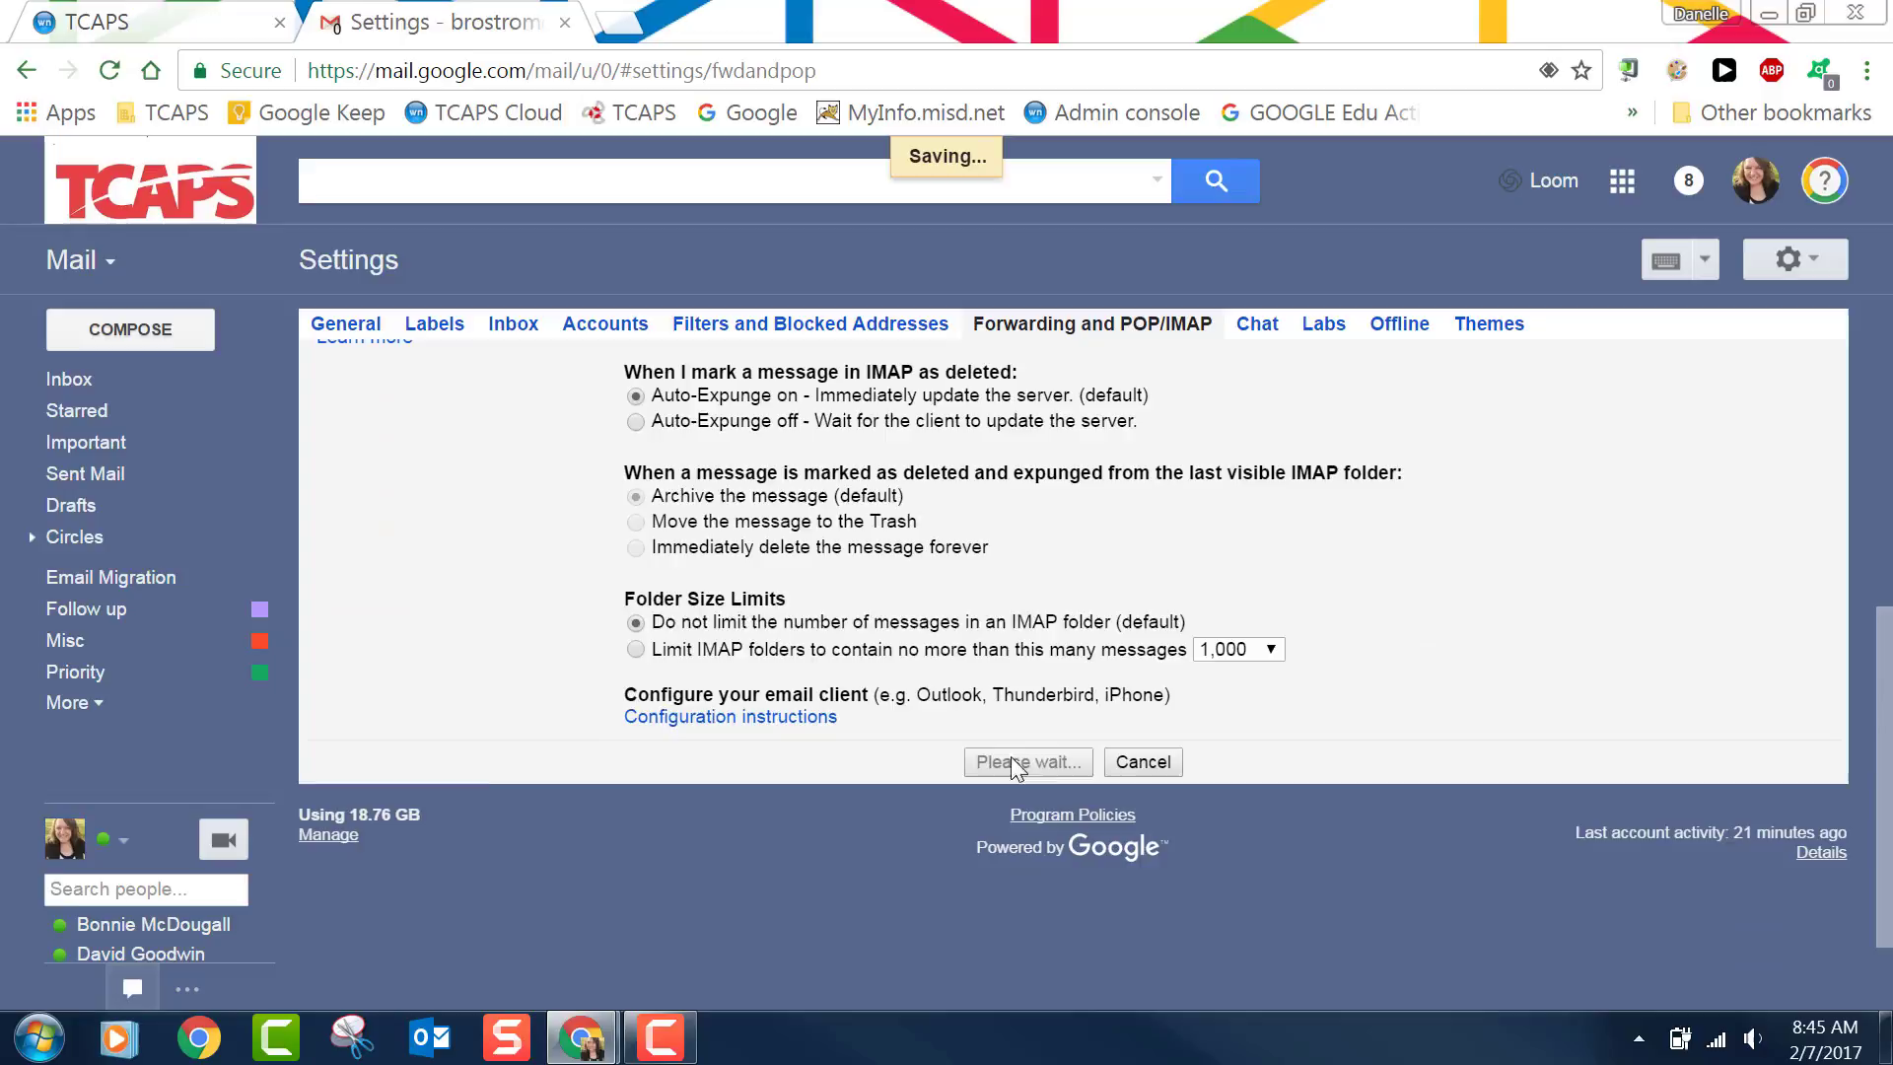
pyautogui.click(1028, 762)
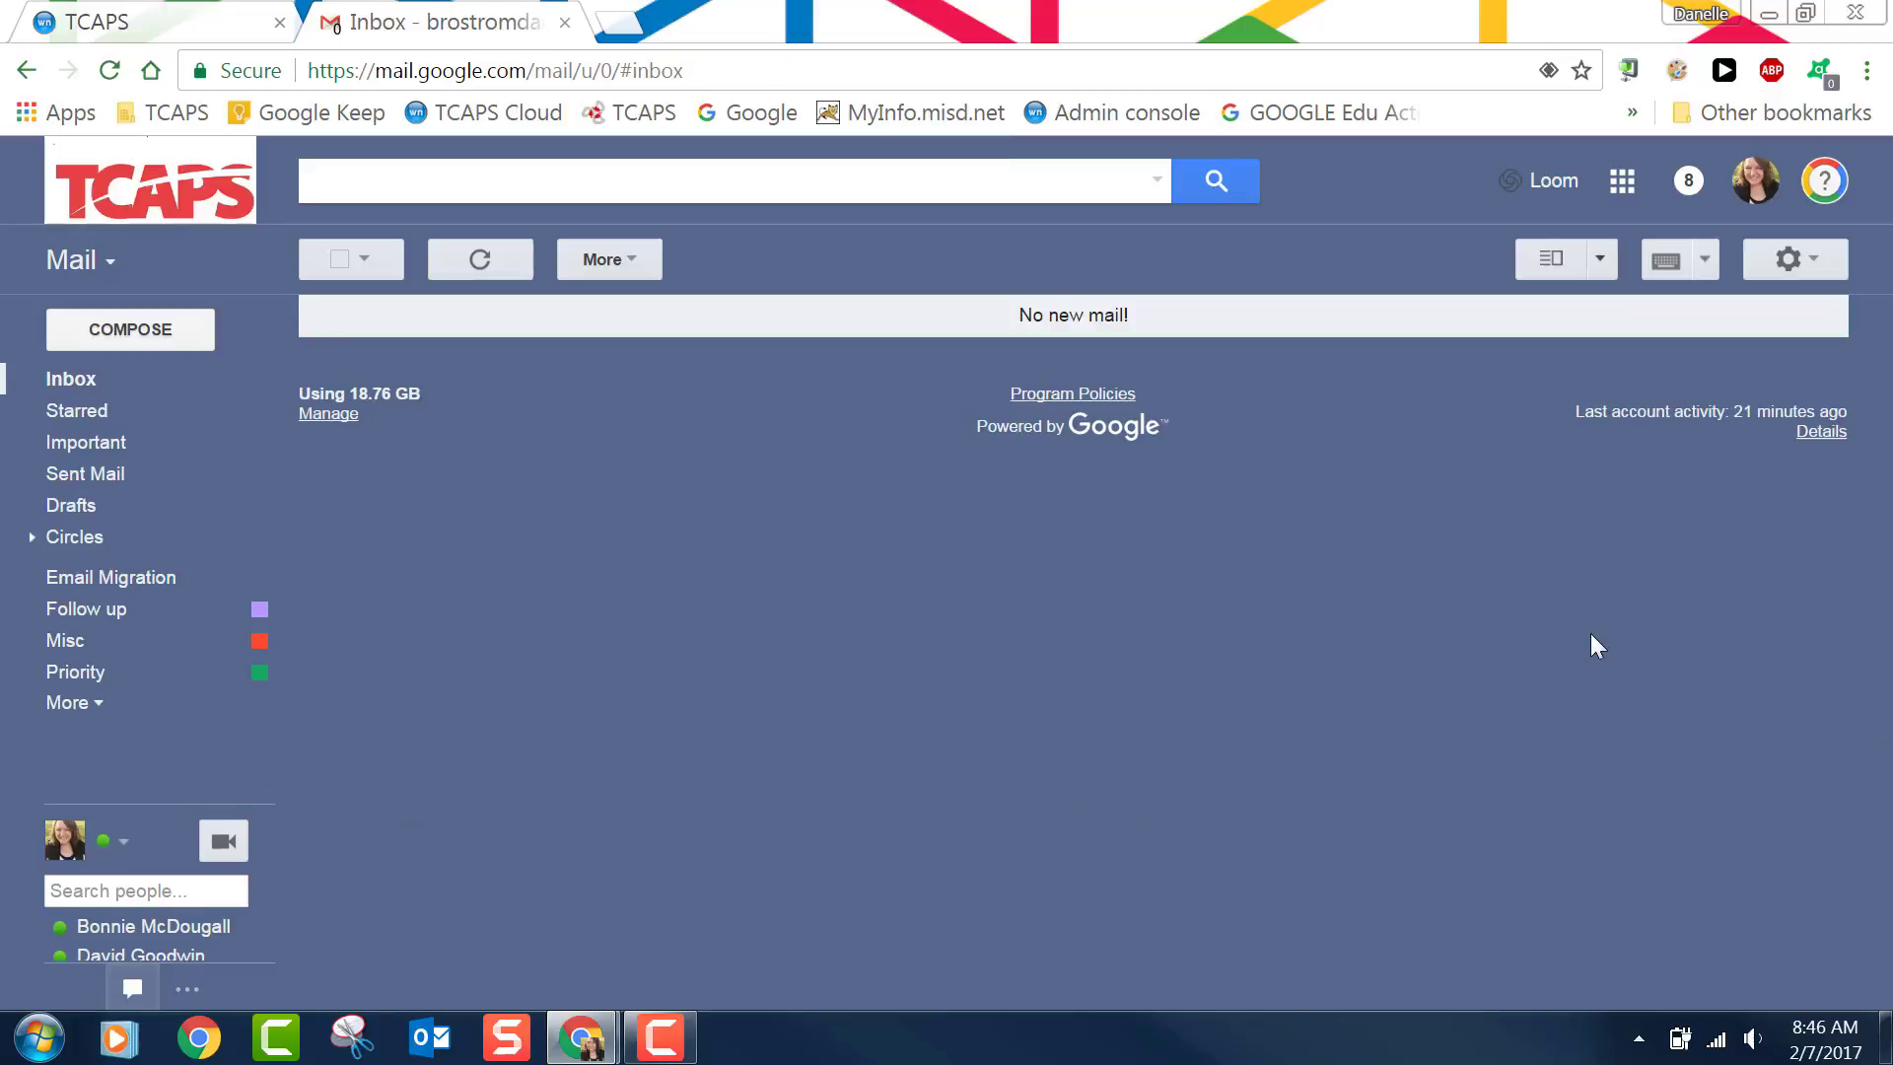